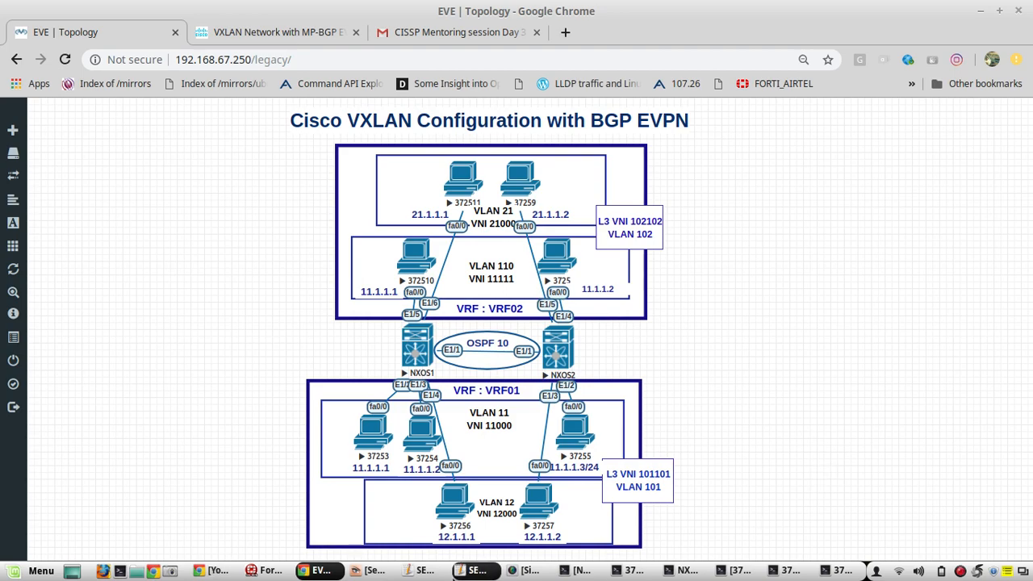
Step: Bring SEQUENCE_NXOS01 to the front, shift it left, and scan its feature-to-L2 VNI sections
click(423, 570)
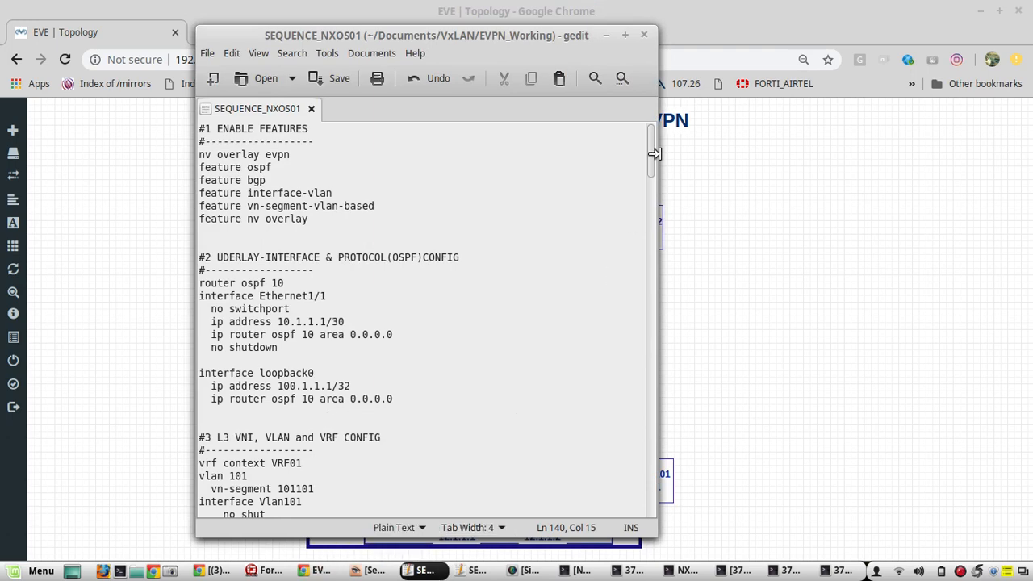
drag(426, 34, 291, 23)
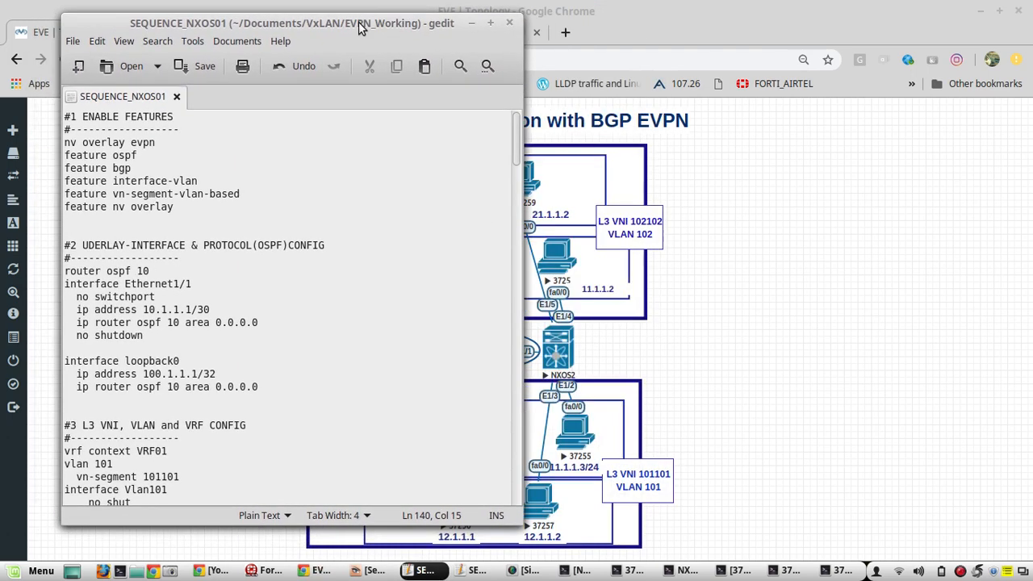
scroll(down, 3)
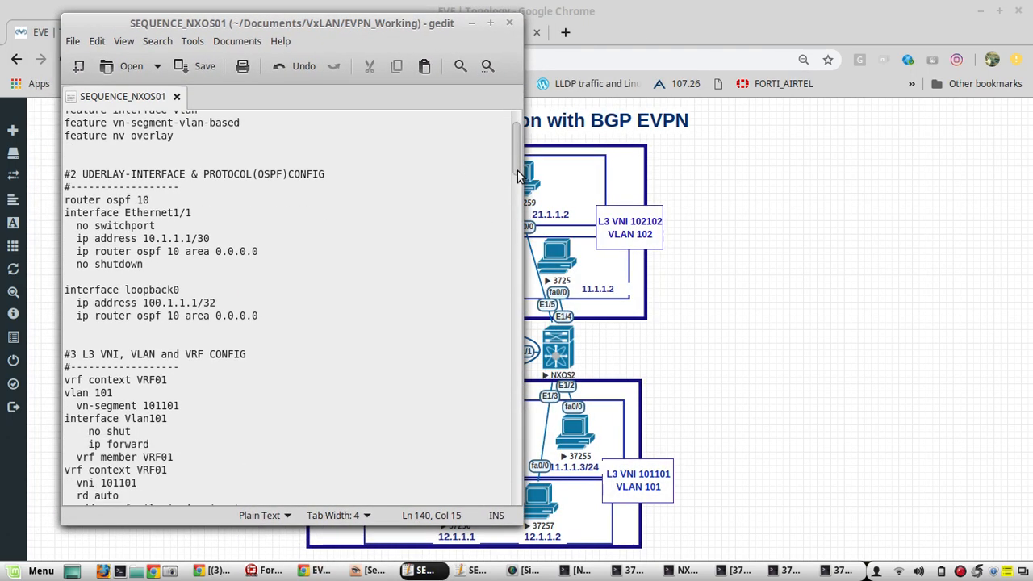
scroll(down, 3)
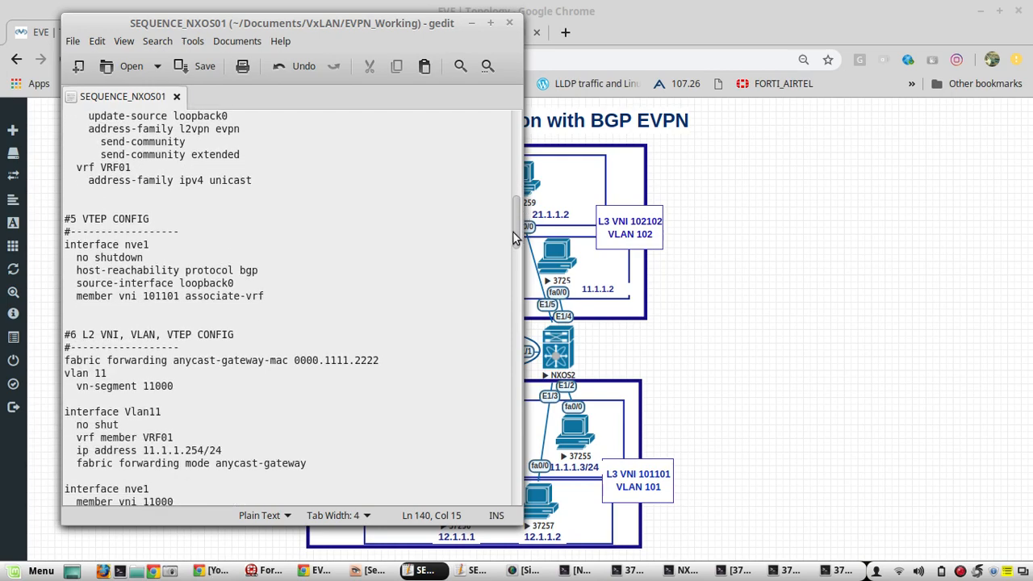
scroll(up, 3)
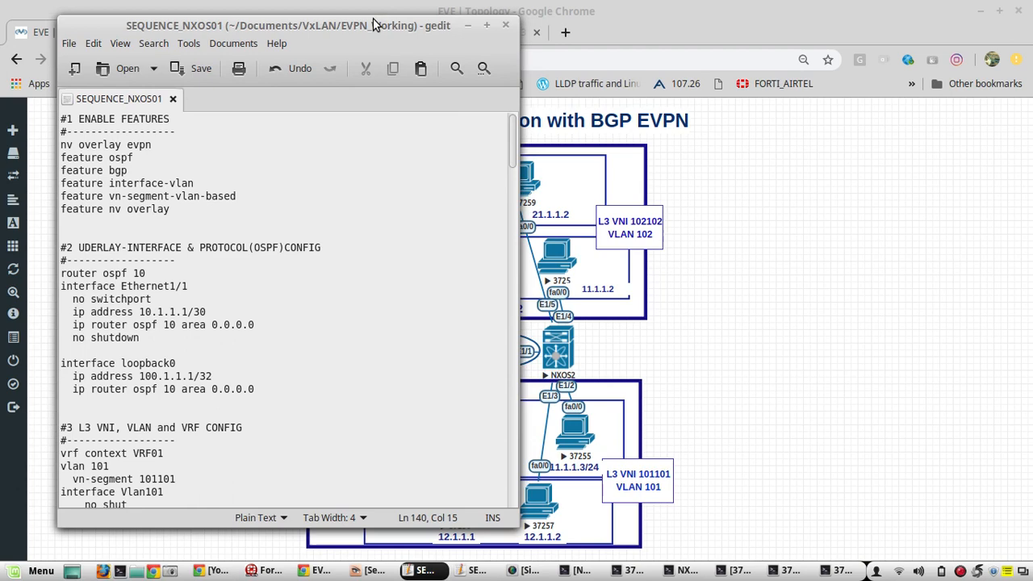
scroll(up, 3)
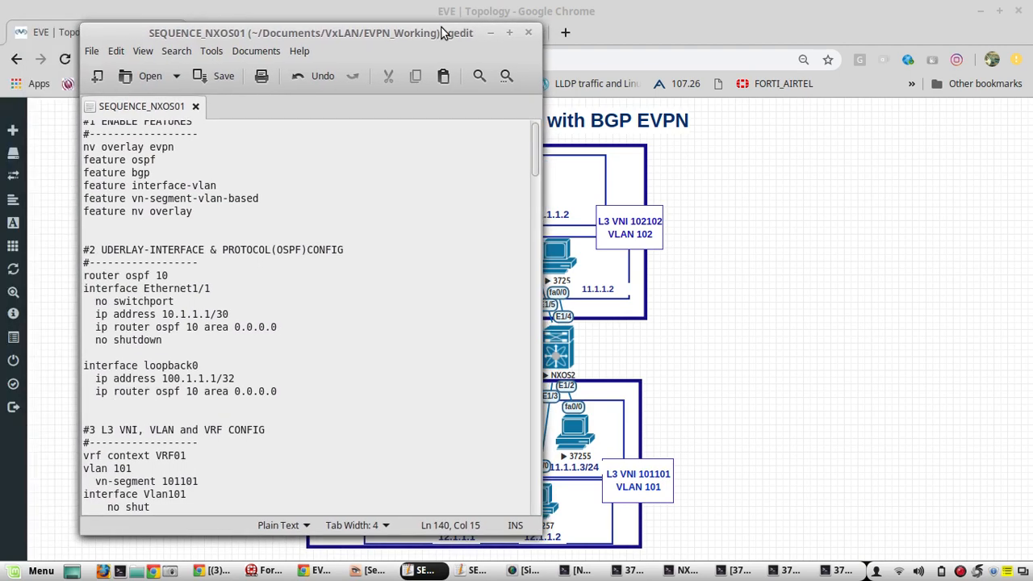
scroll(down, 3)
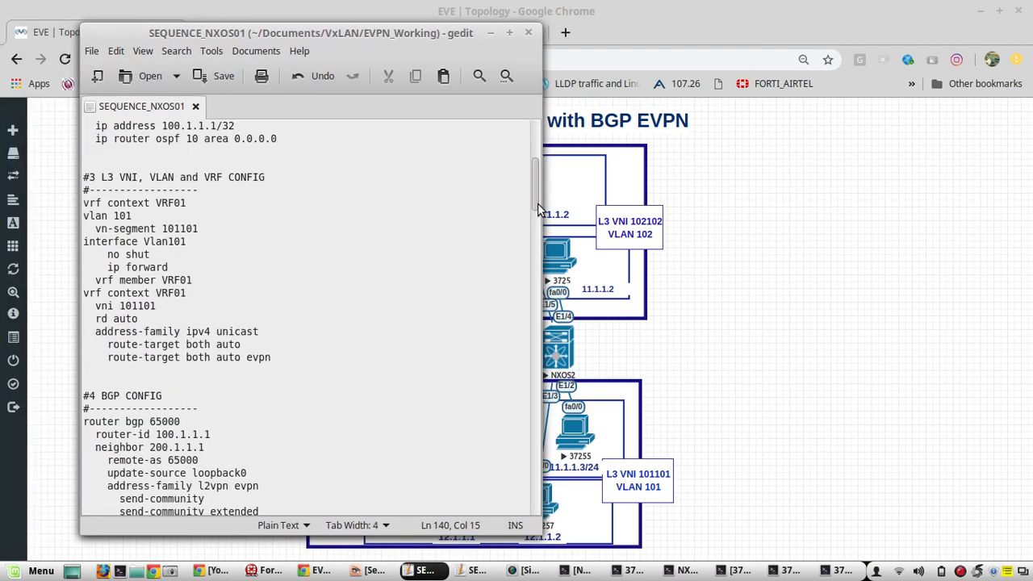
scroll(up, 3)
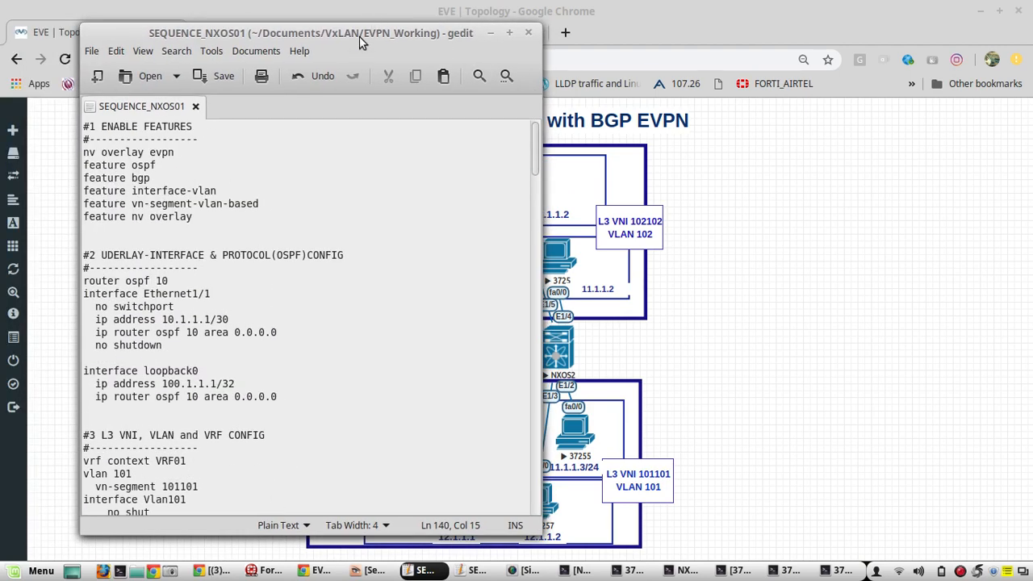
drag(310, 33, 277, 29)
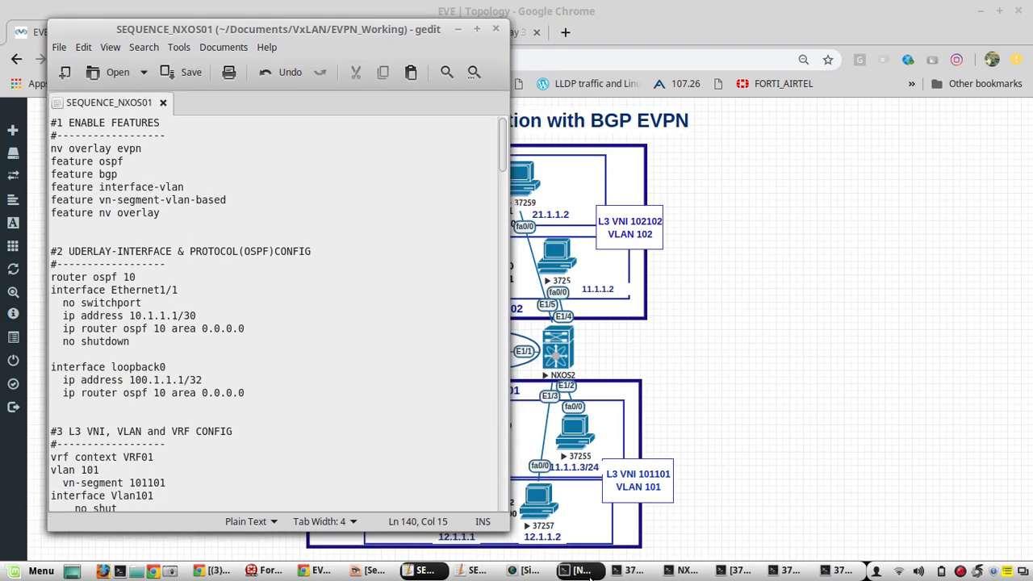
Step: Run 'sh running-config' on NXOS1 and scroll through its VLAN, NVE, BGP and EVPN output
click(580, 570)
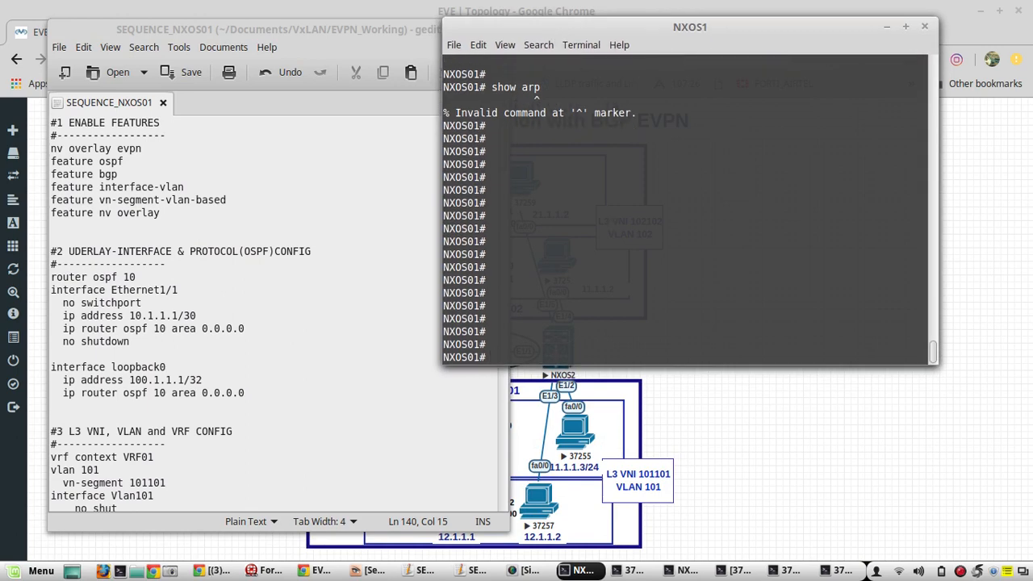
text(s)
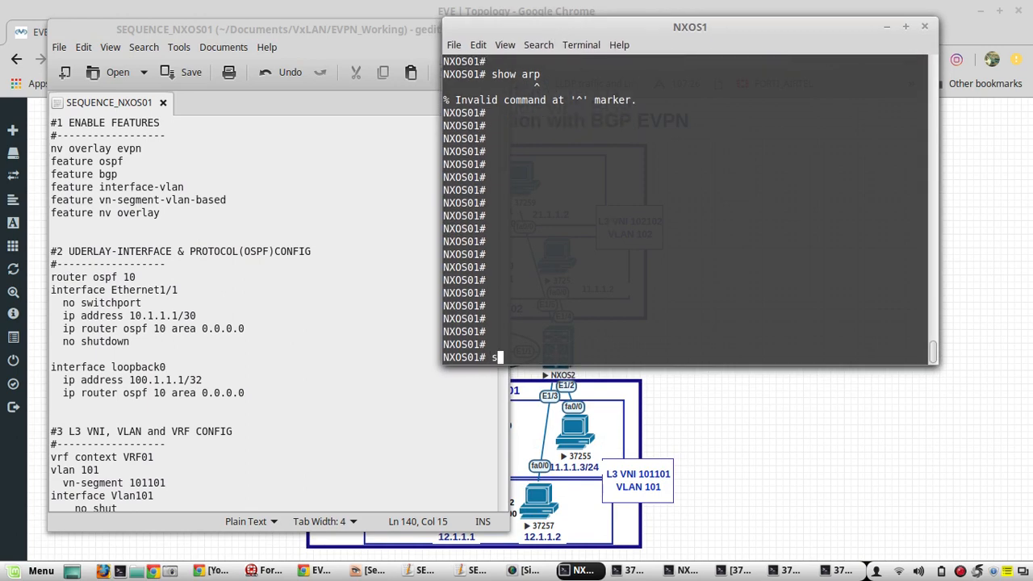
text(sh running-config)
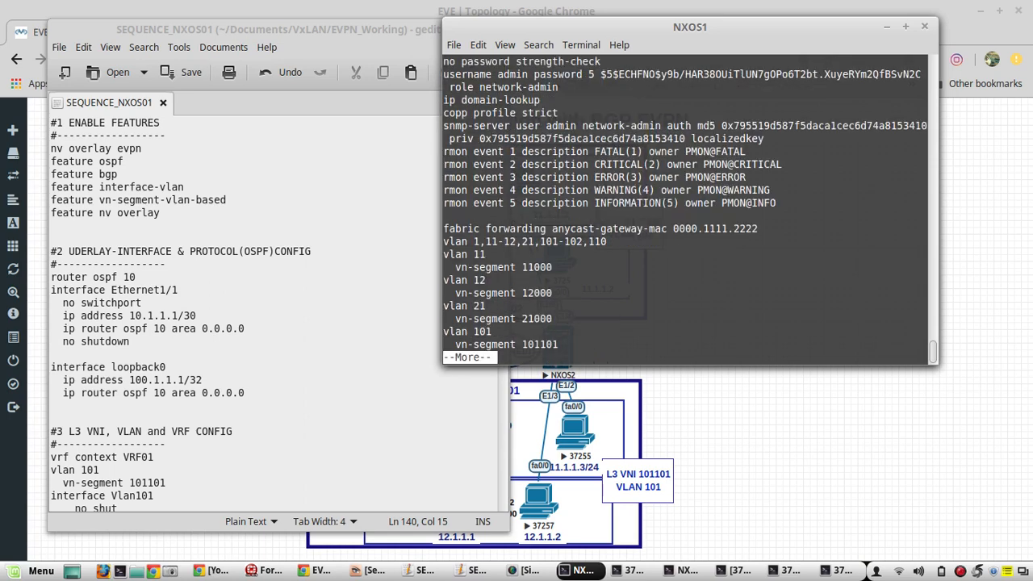
scroll(up, 3)
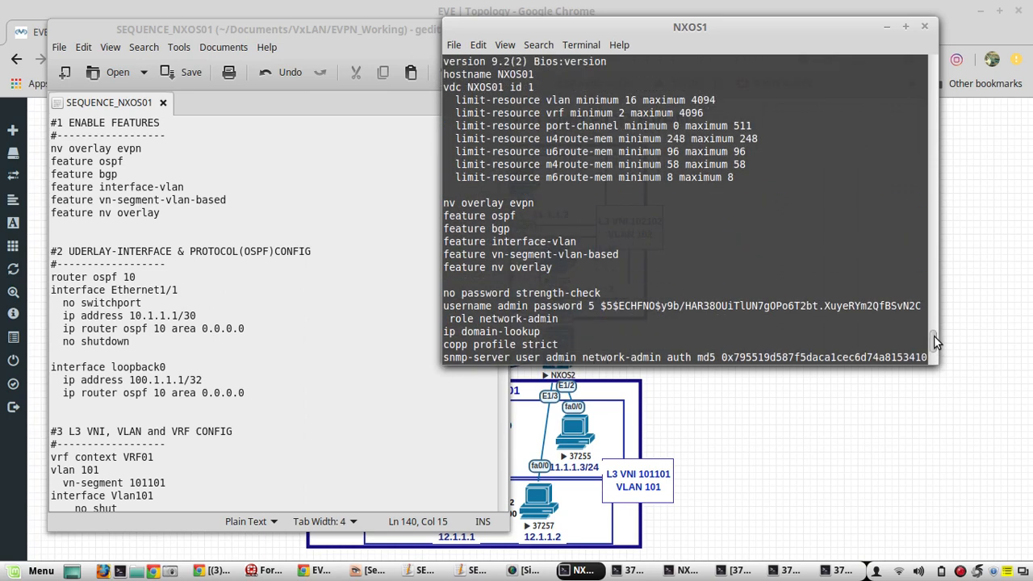
scroll(down, 3)
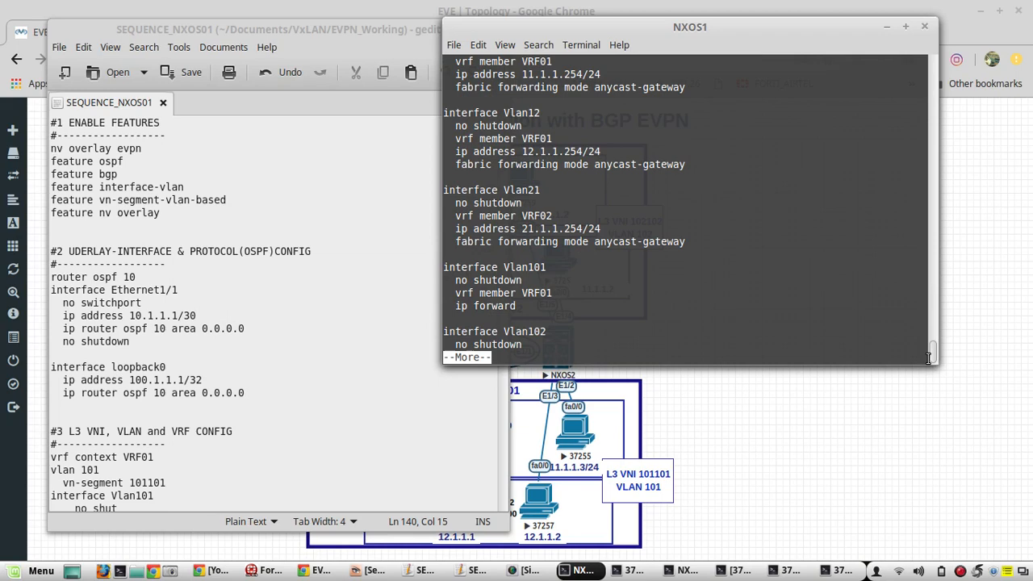
scroll(down, 3)
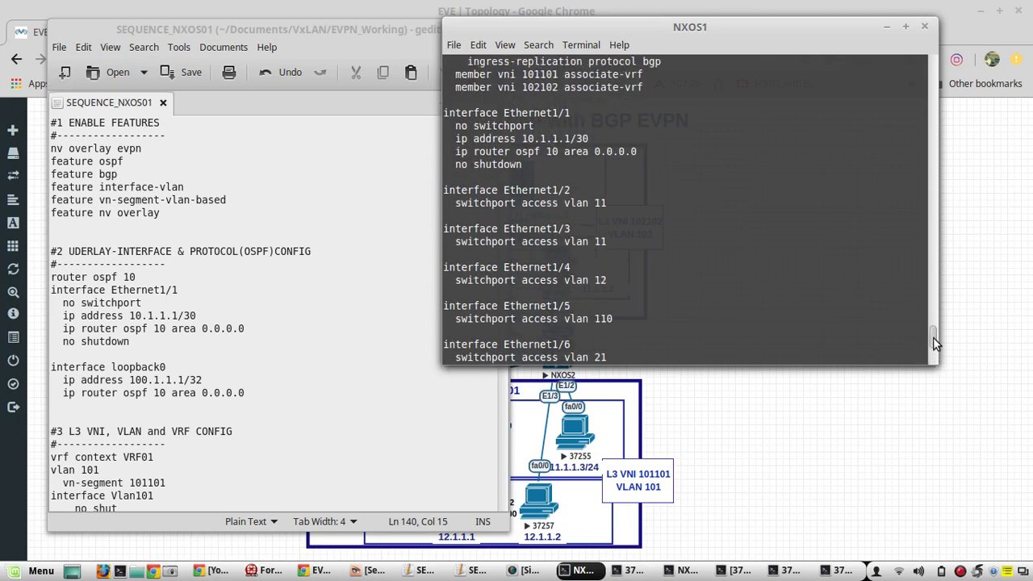
scroll(up, 3)
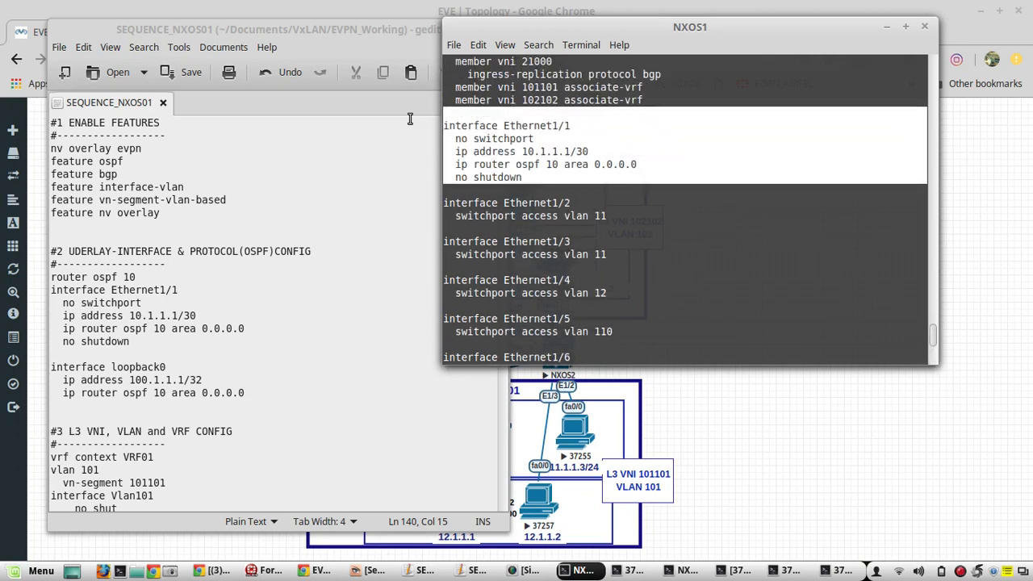
scroll(down, 3)
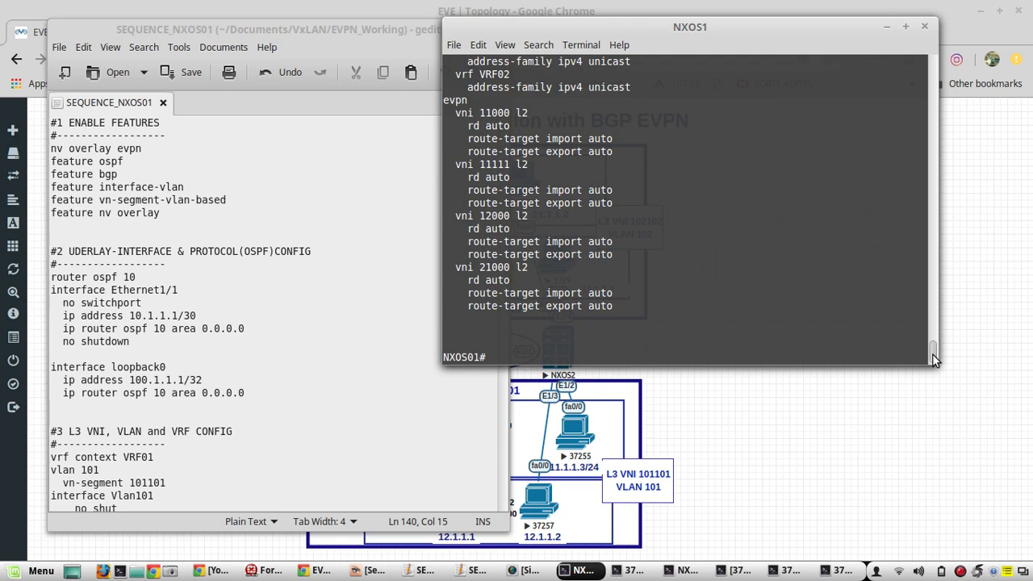
scroll(up, 3)
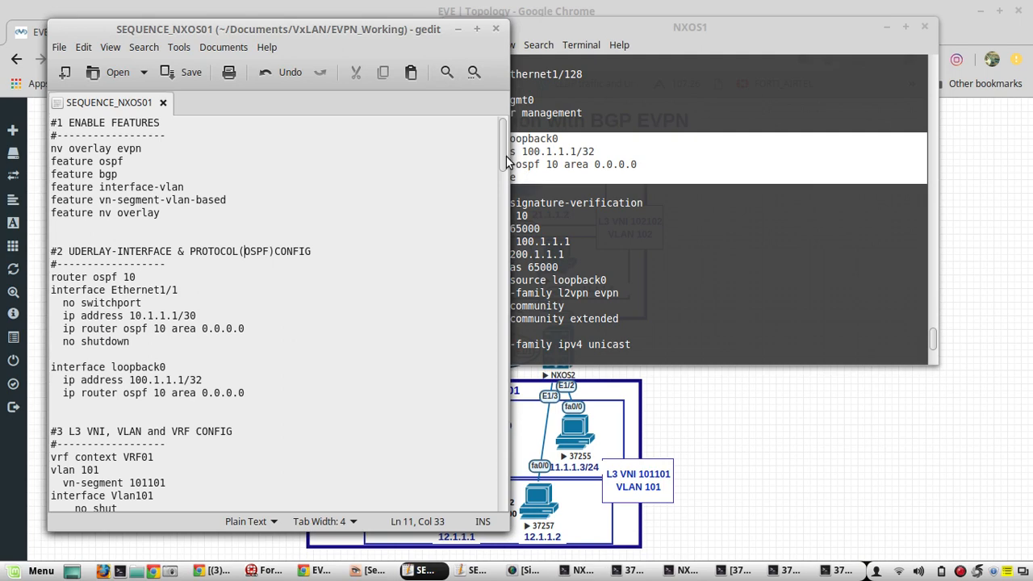
scroll(down, 3)
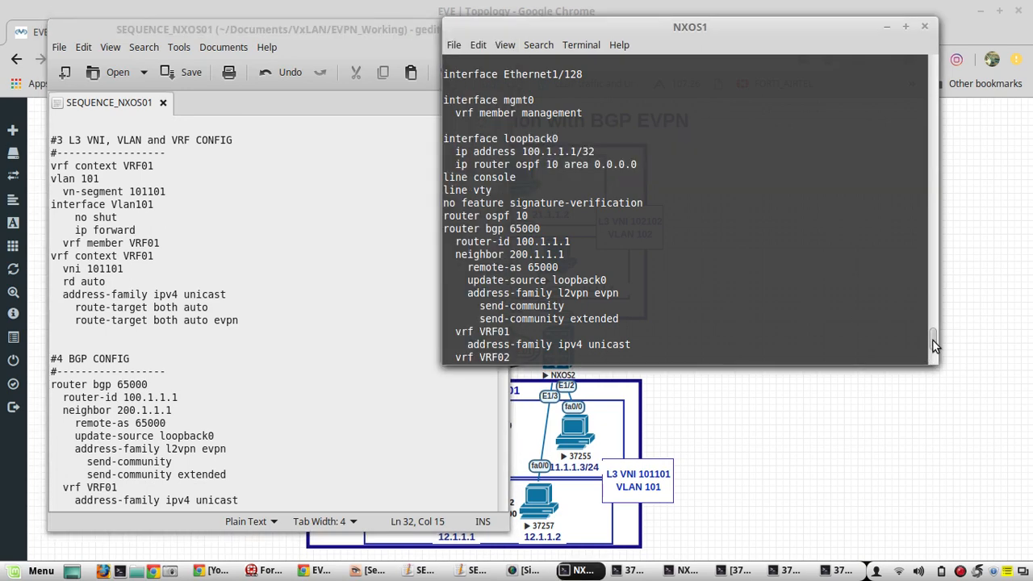
scroll(up, 3)
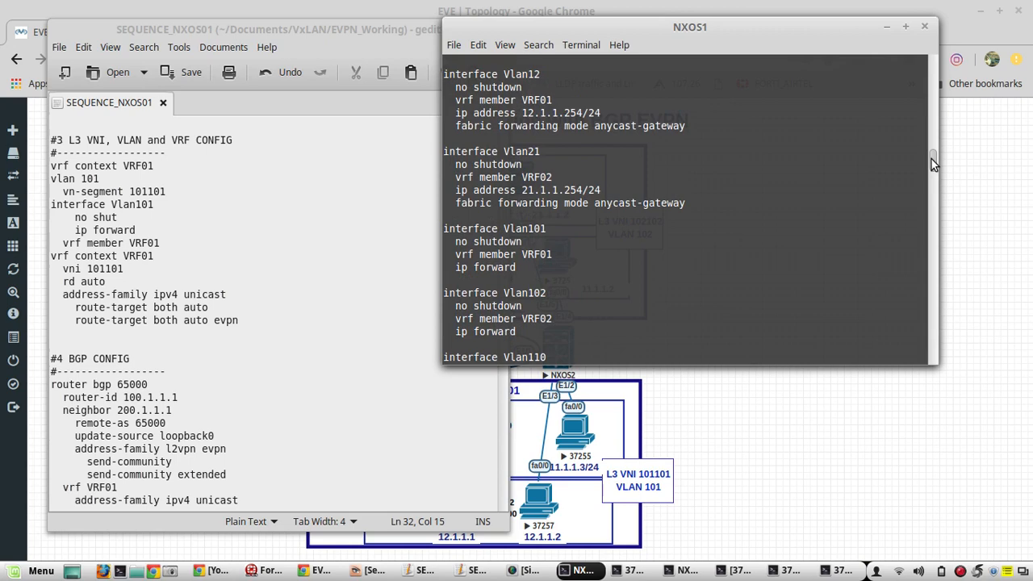
scroll(up, 3)
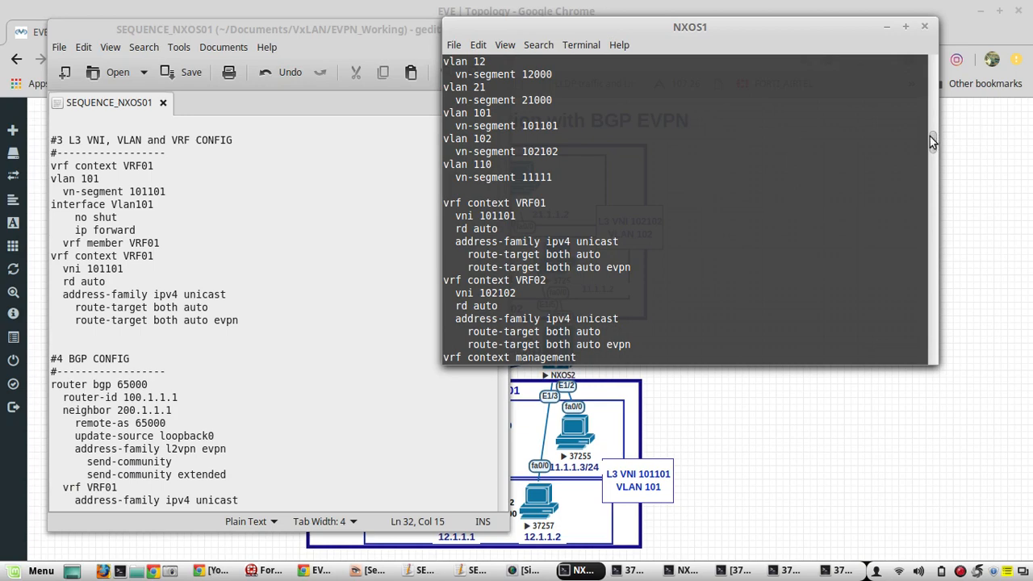
scroll(down, 3)
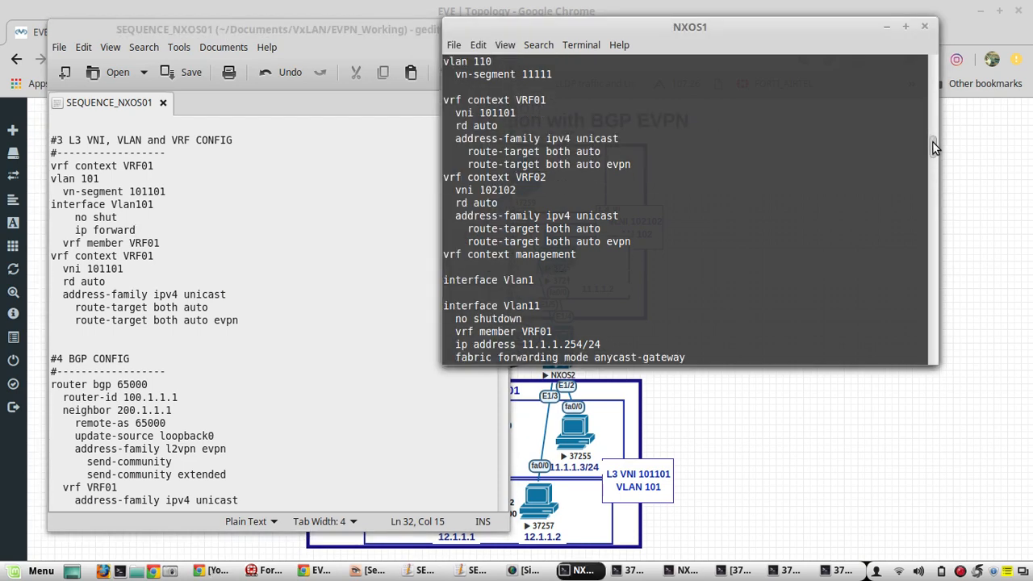
scroll(down, 3)
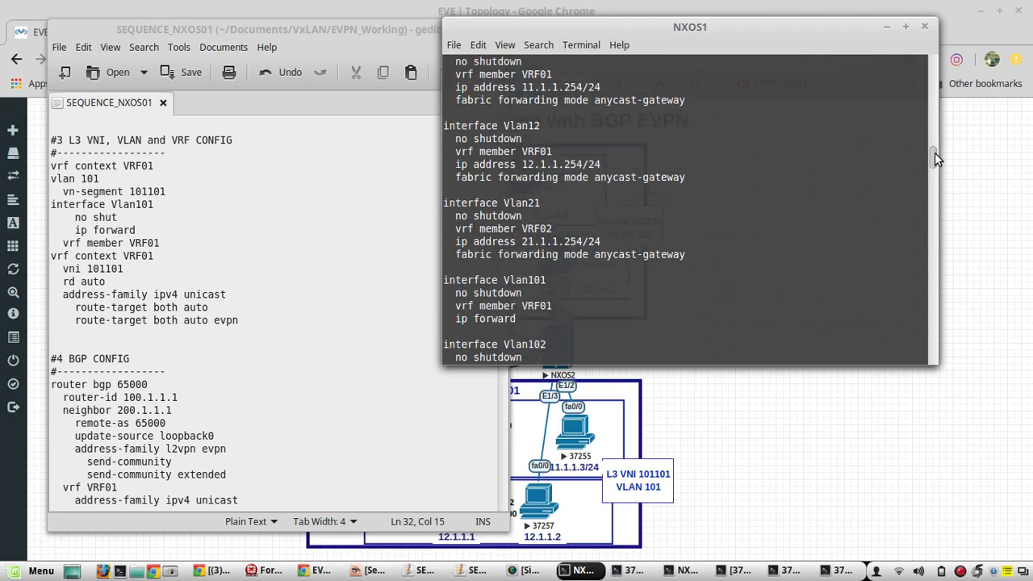
scroll(down, 3)
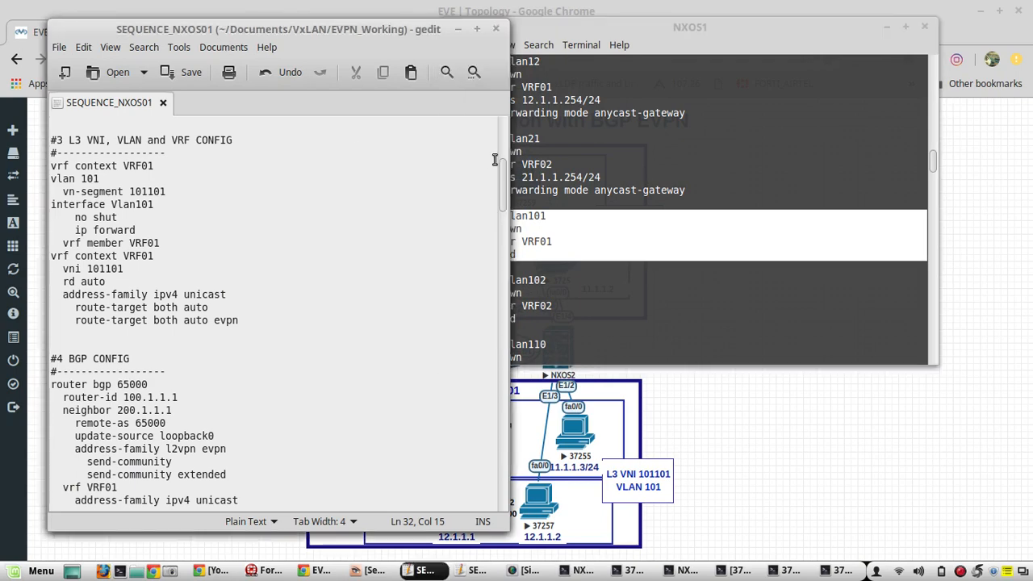
scroll(down, 3)
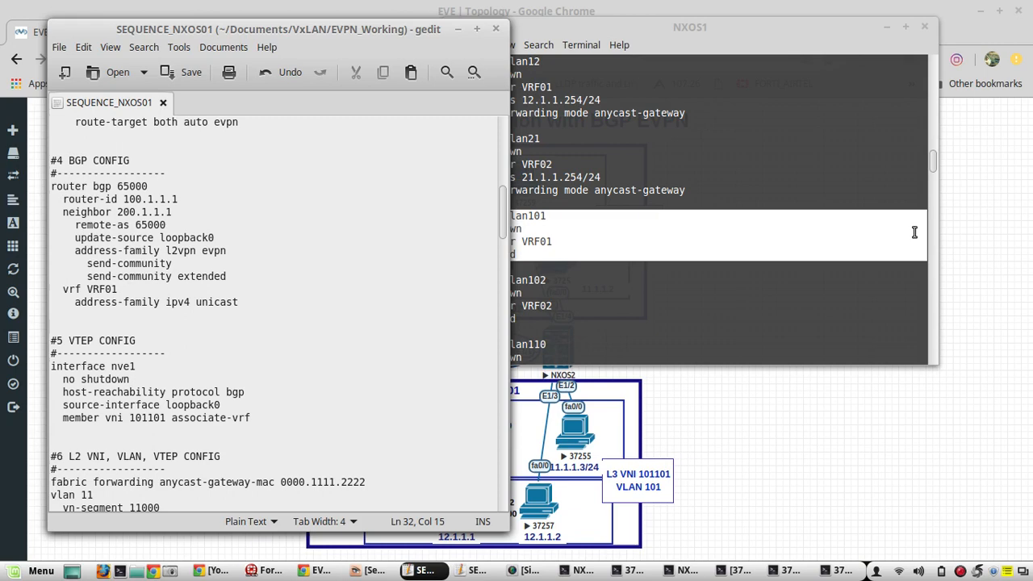
click(690, 27)
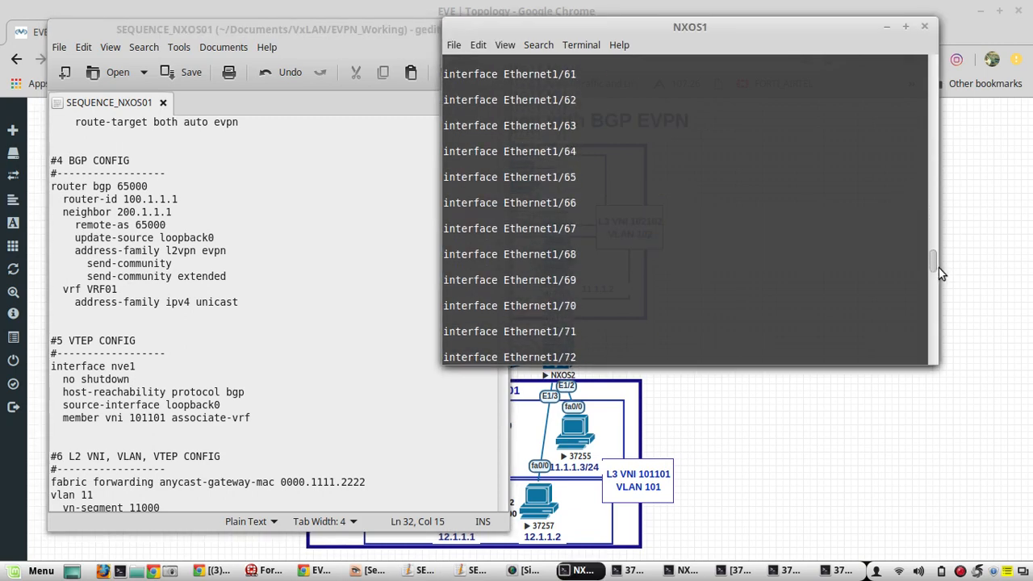
scroll(down, 3)
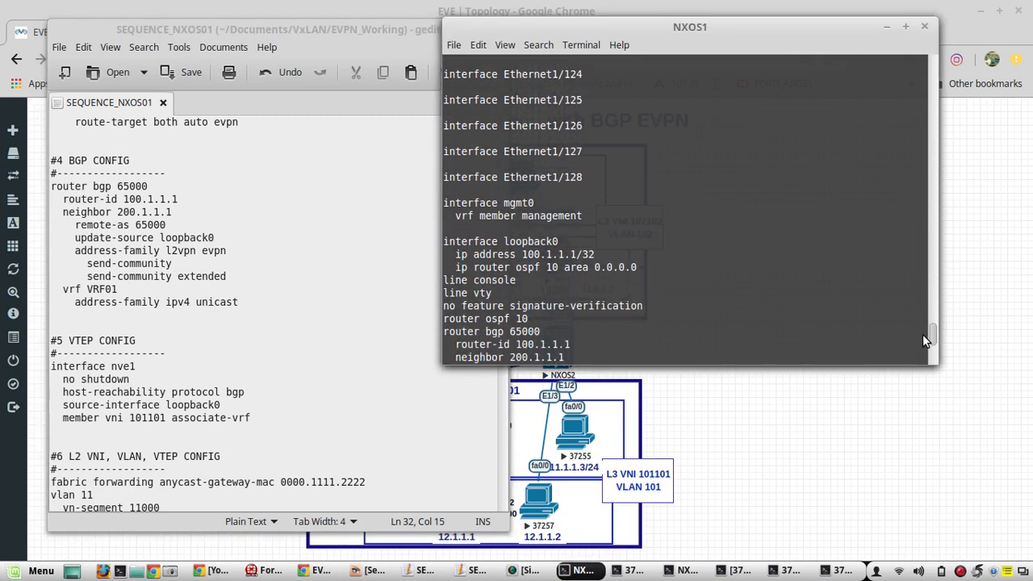
scroll(down, 3)
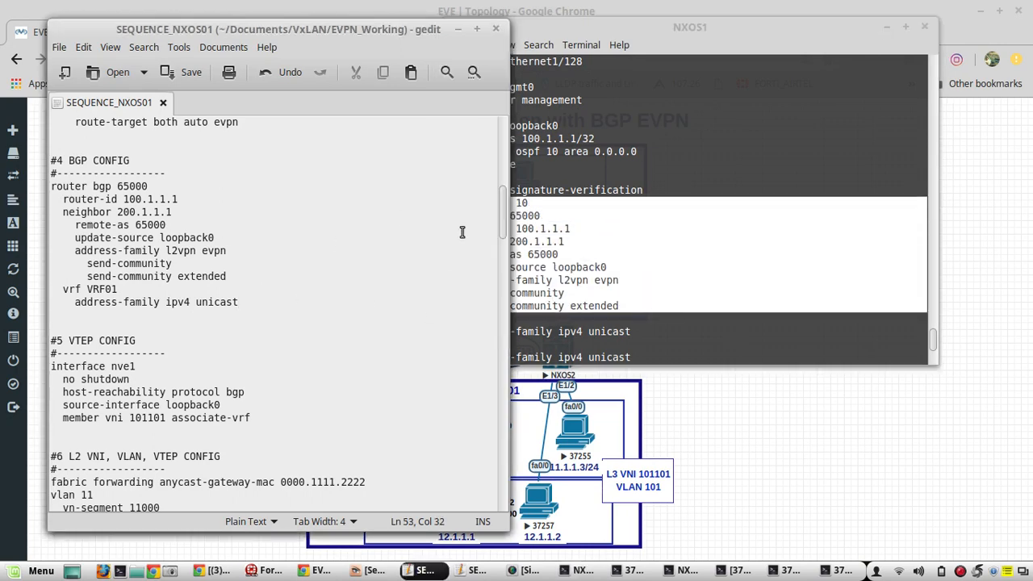
scroll(down, 3)
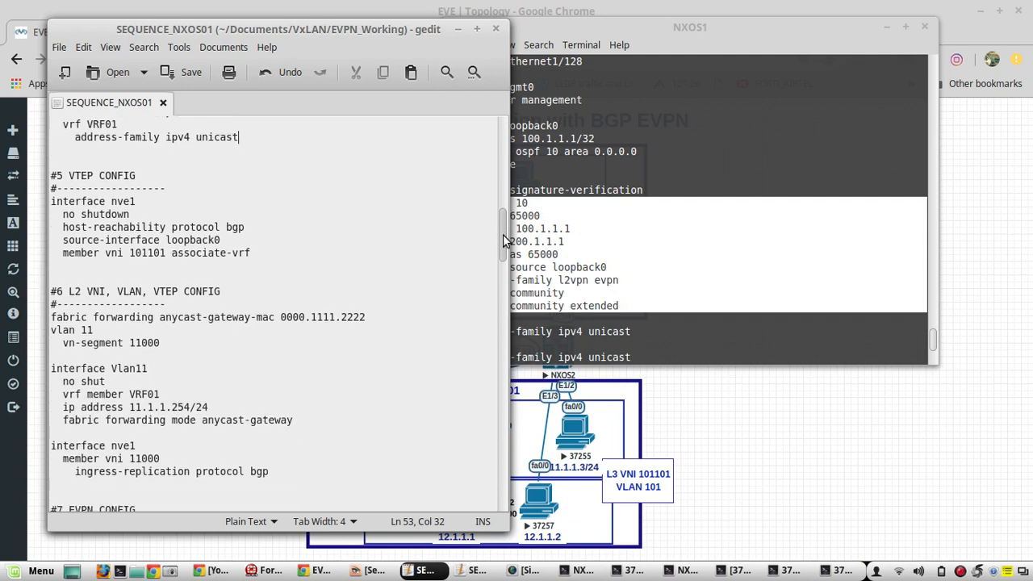
scroll(down, 3)
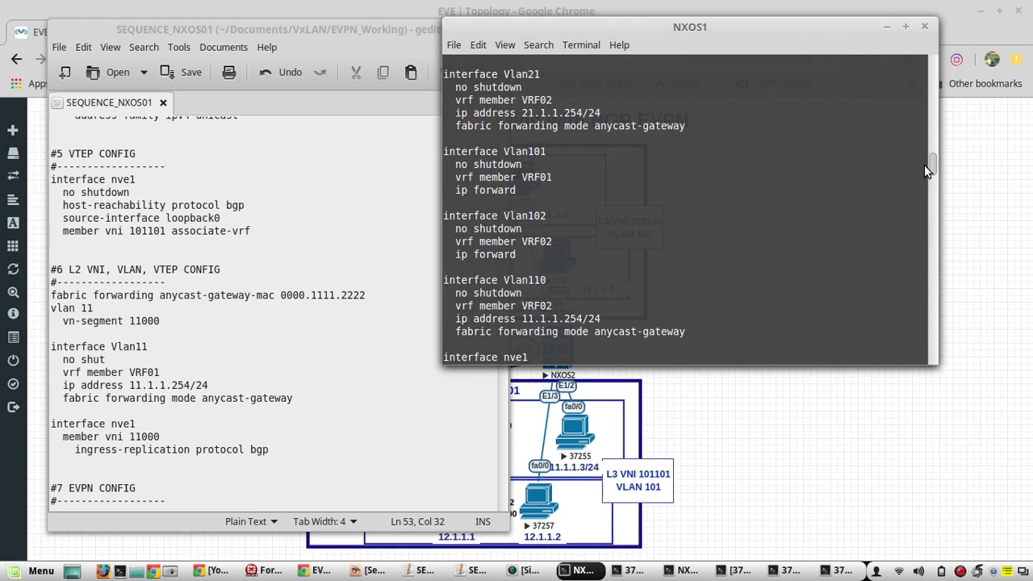
scroll(down, 3)
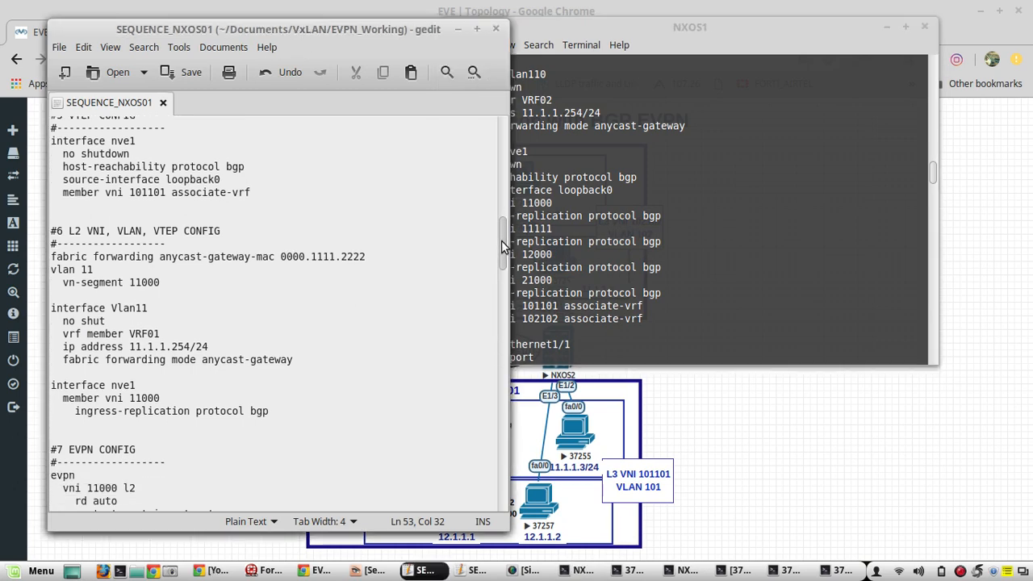
Step: Scroll the NXOS1 running-config through the VLAN-to-VNI mappings, SVIs and nve1 member VNIs
scroll(down, 3)
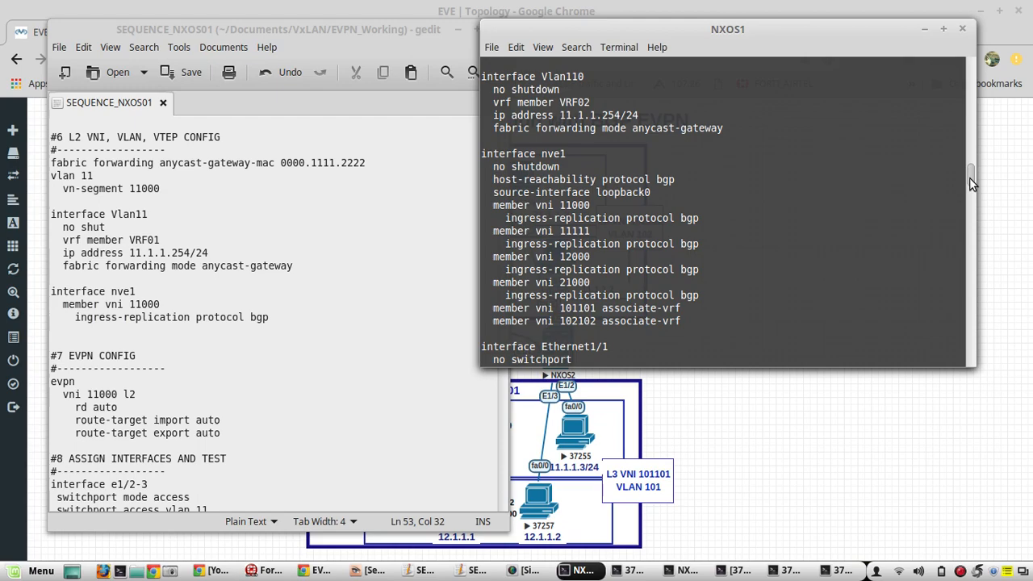
scroll(up, 3)
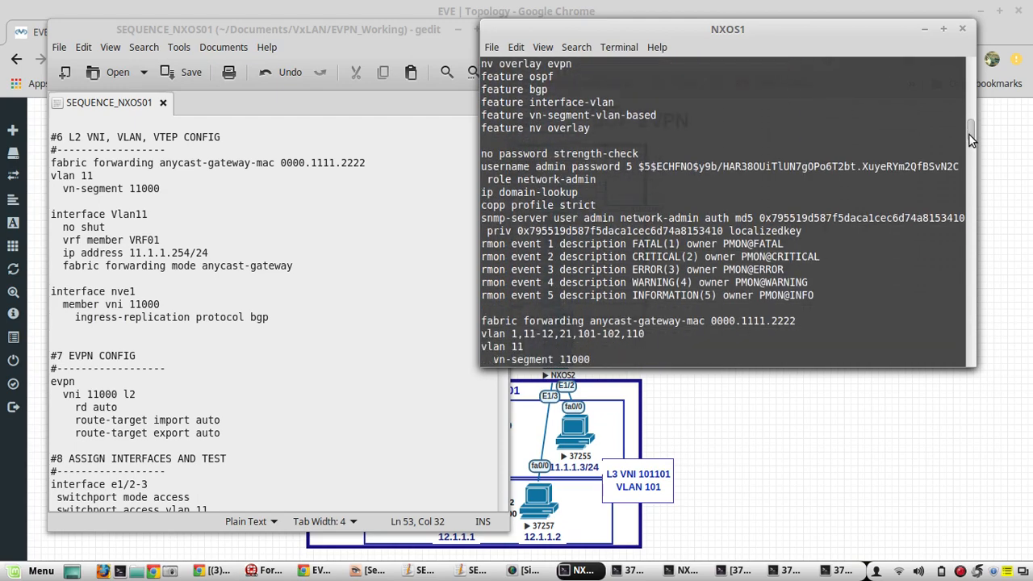
scroll(down, 3)
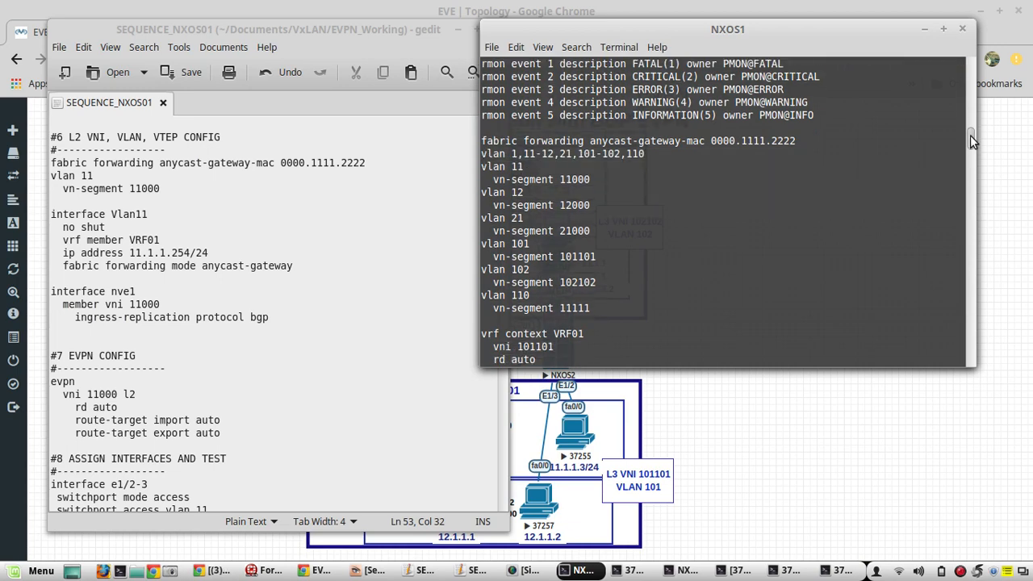
scroll(down, 3)
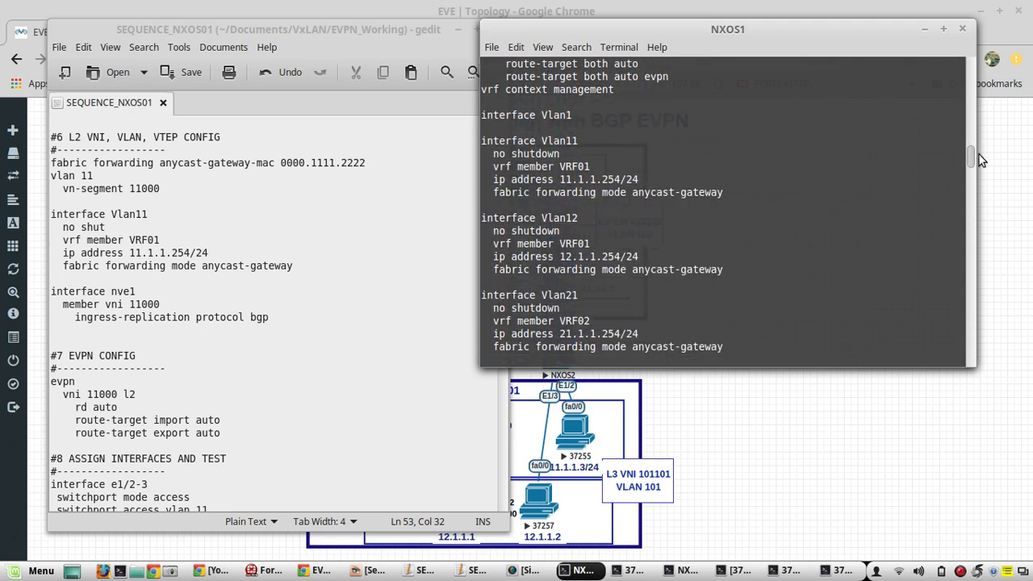
scroll(down, 3)
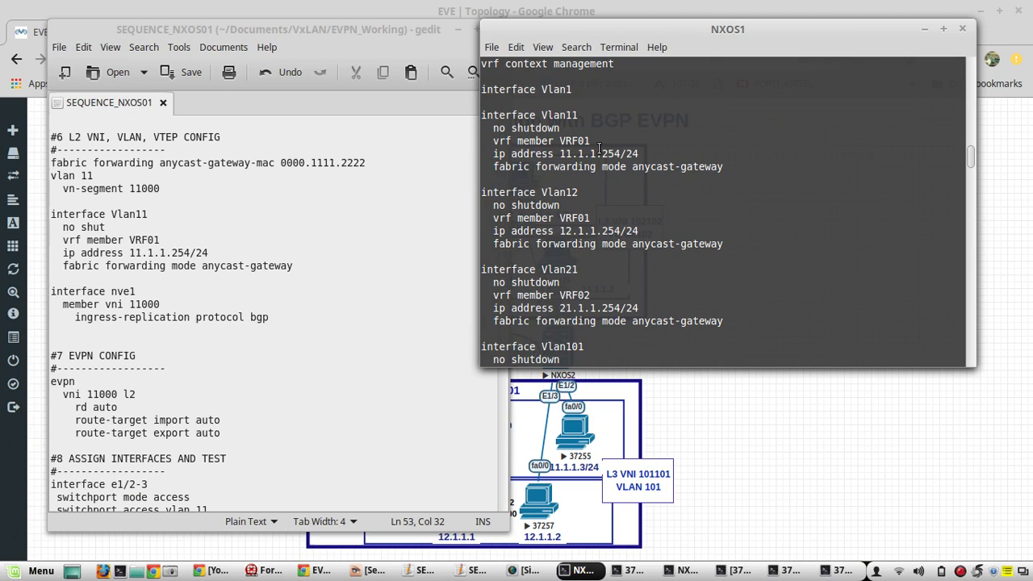
mouse_move(865, 181)
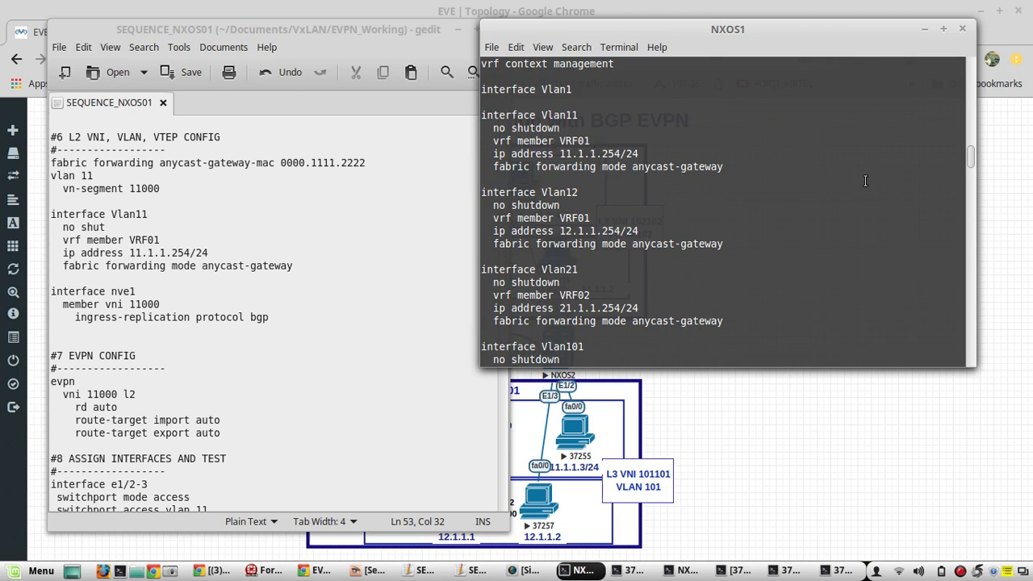
mouse_move(951, 182)
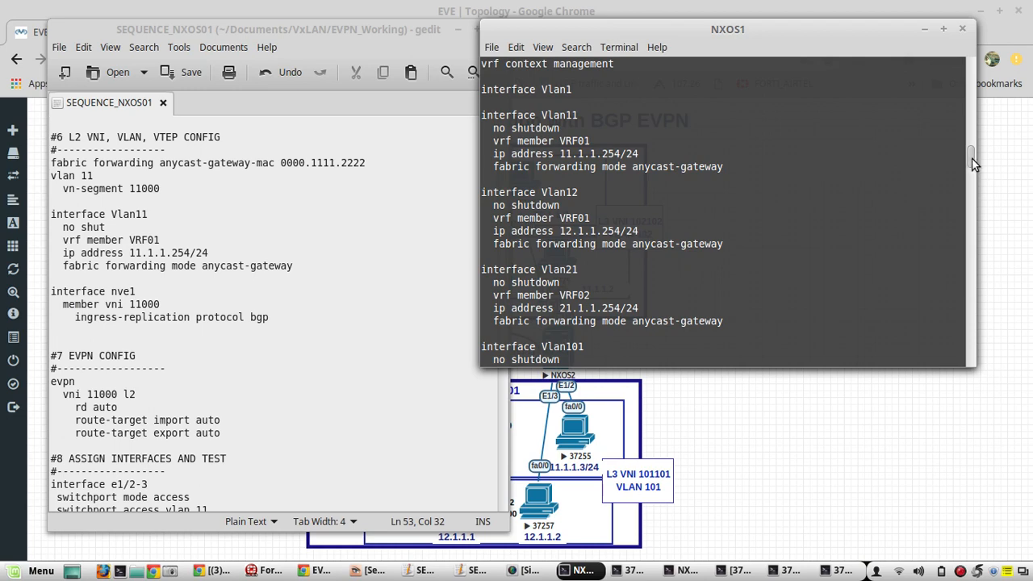
scroll(down, 3)
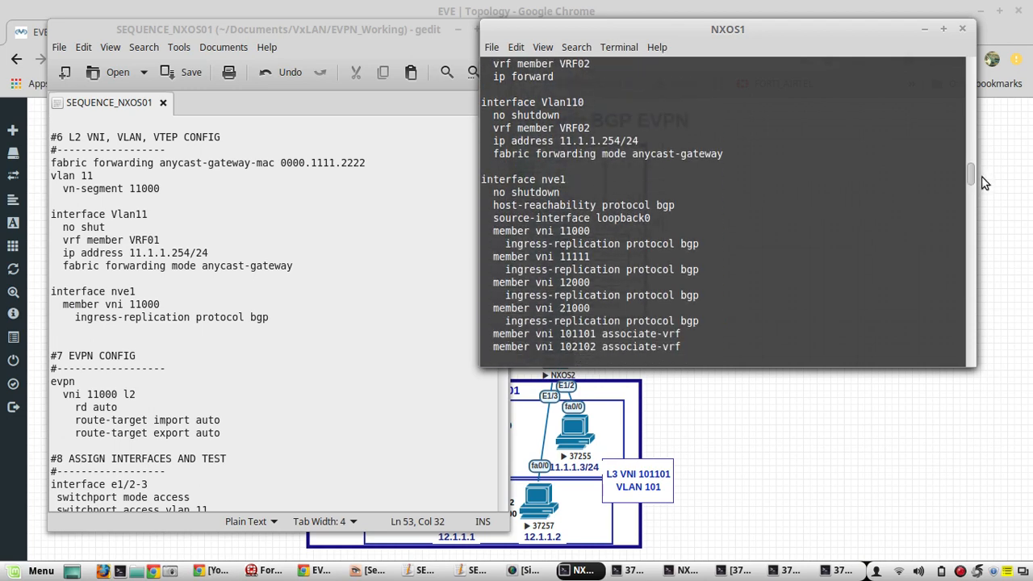
scroll(down, 3)
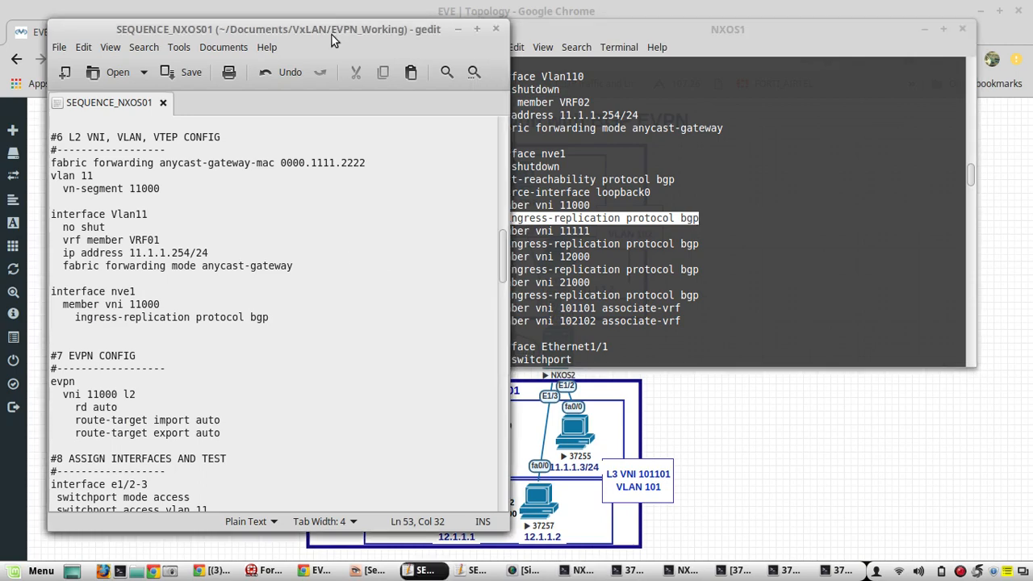
Step: Scroll through the running-config interface sections for VLAN 12, VRF02, VLAN 110 and VLAN 21
scroll(down, 3)
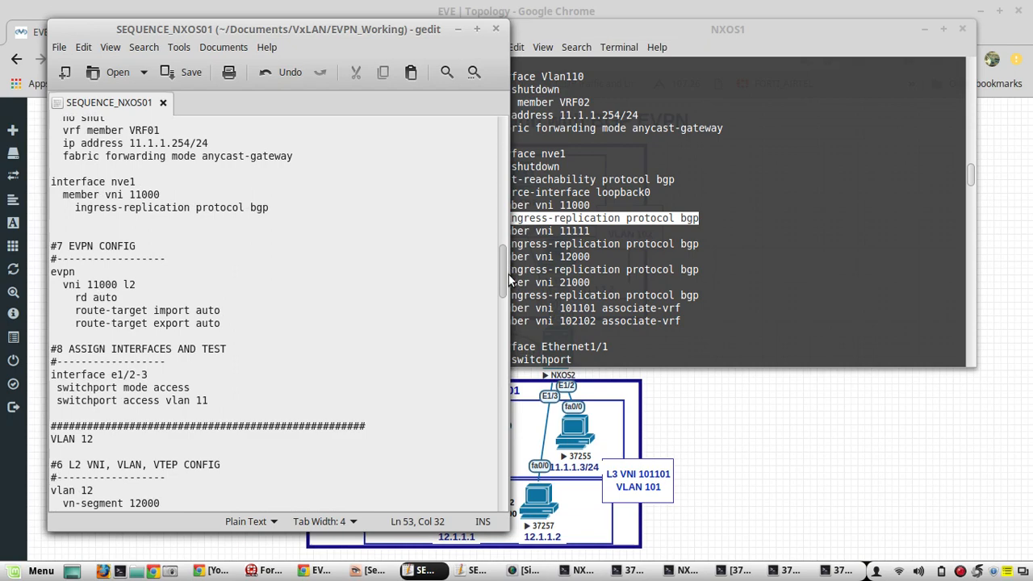
scroll(down, 3)
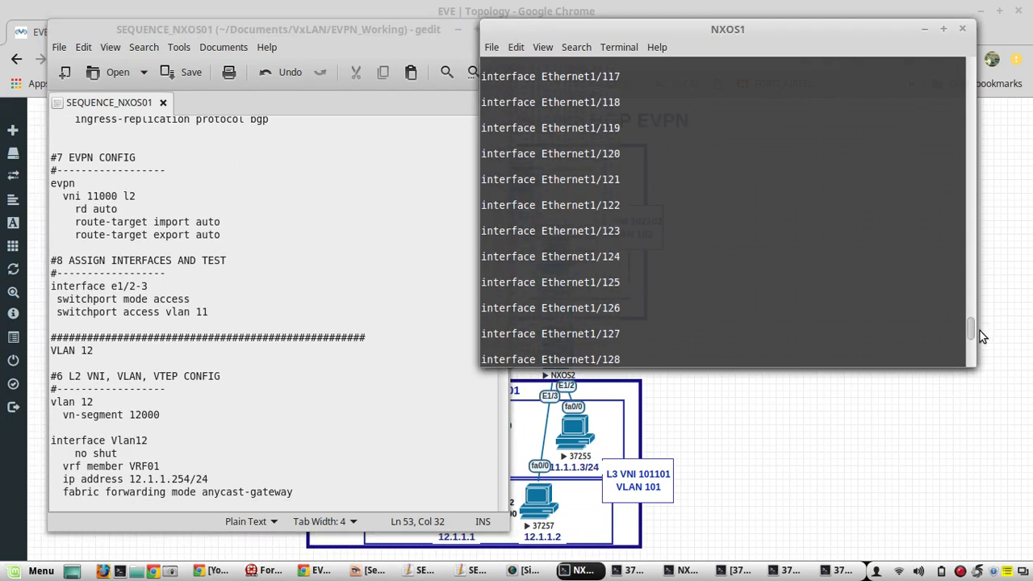
scroll(up, 3)
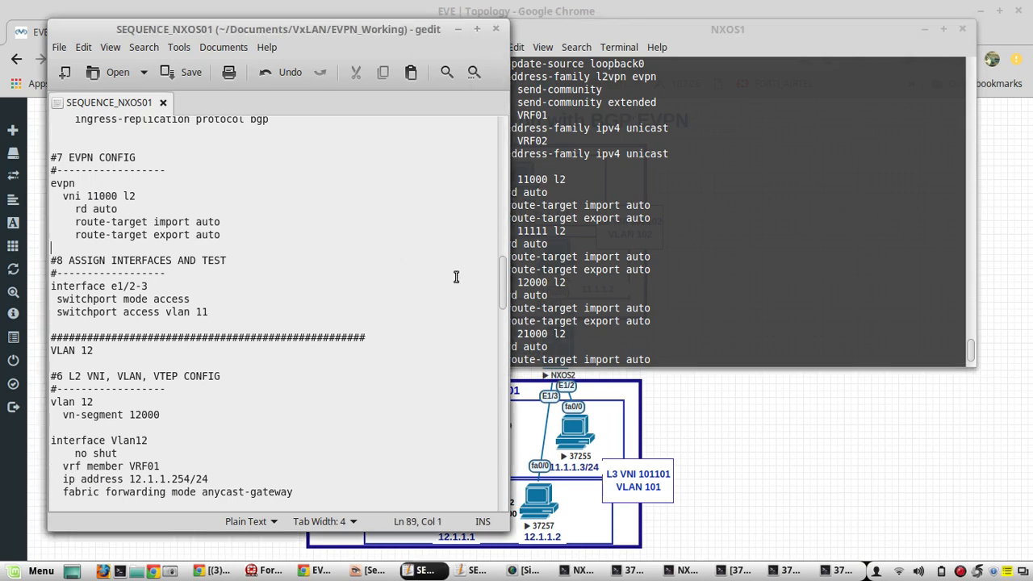
scroll(up, 3)
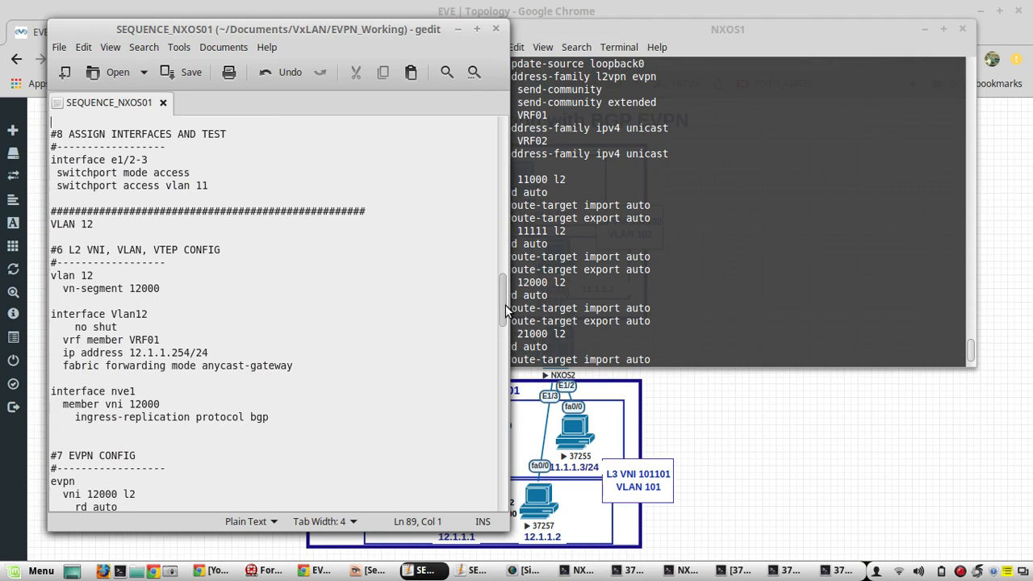
scroll(down, 3)
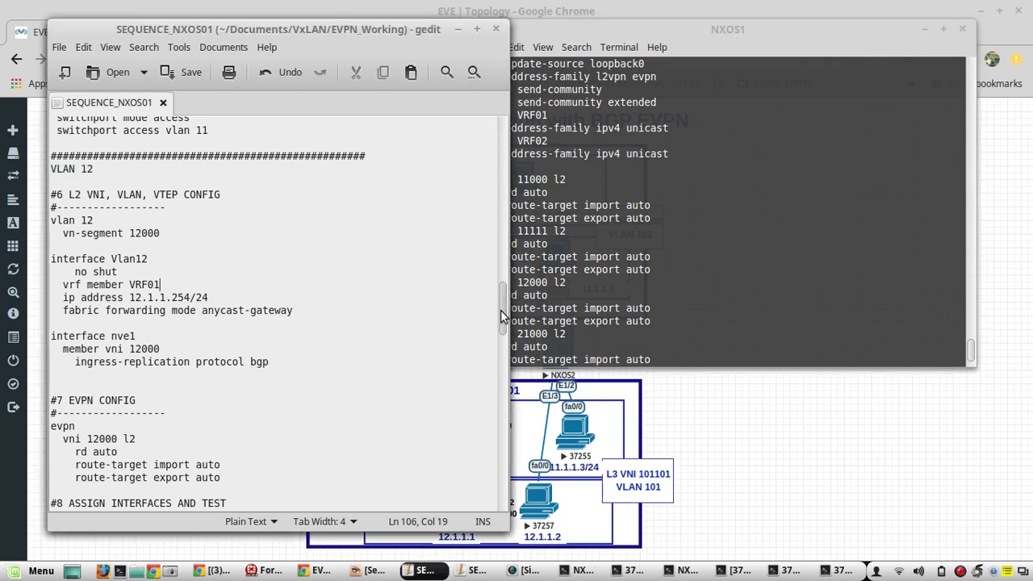
scroll(down, 3)
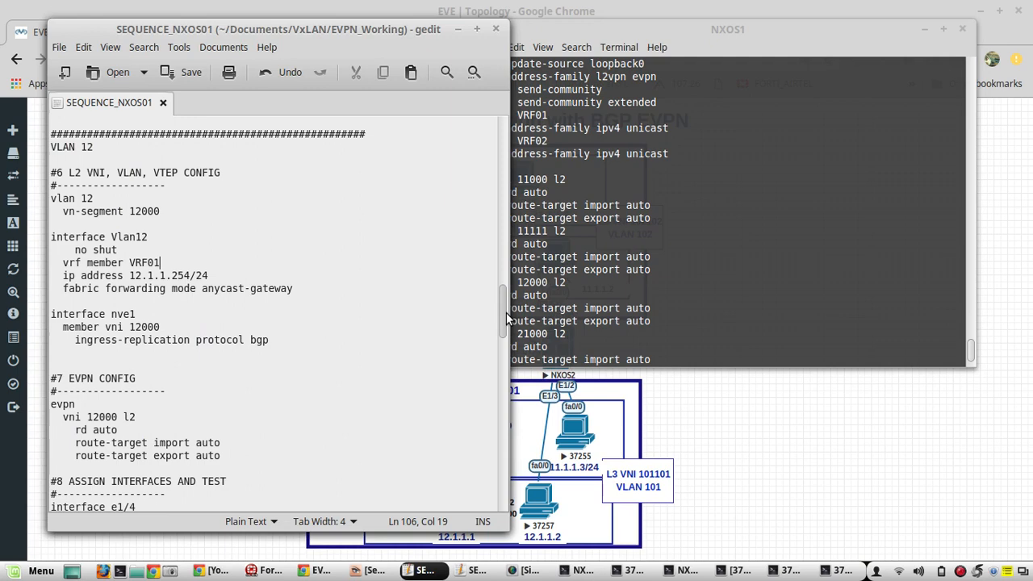
scroll(down, 3)
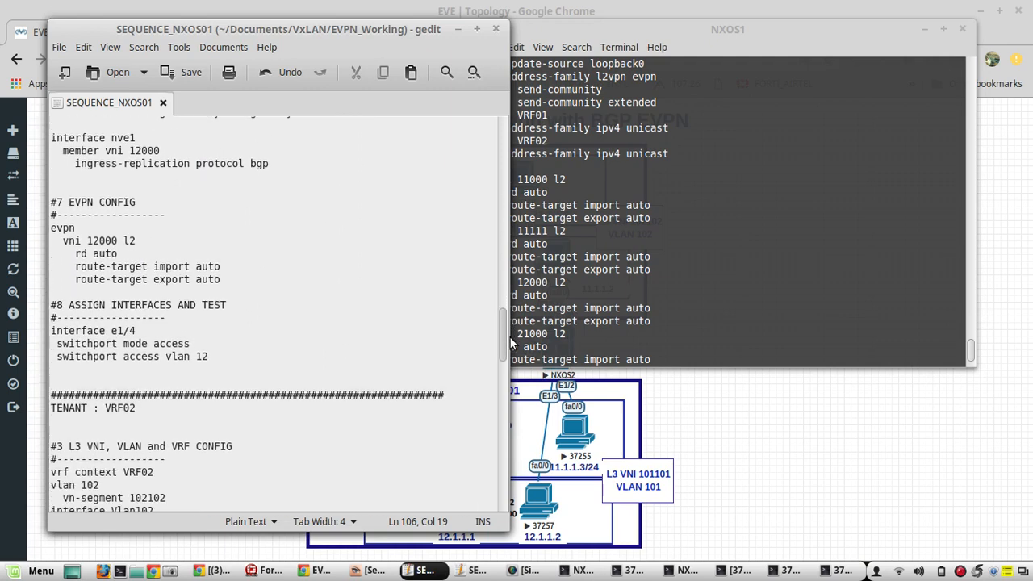
scroll(down, 3)
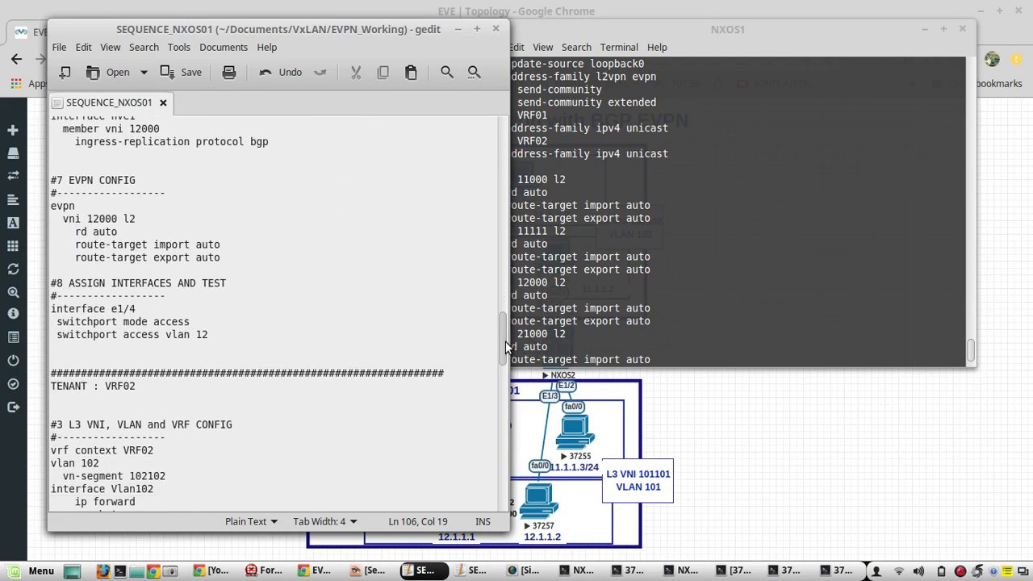
scroll(down, 3)
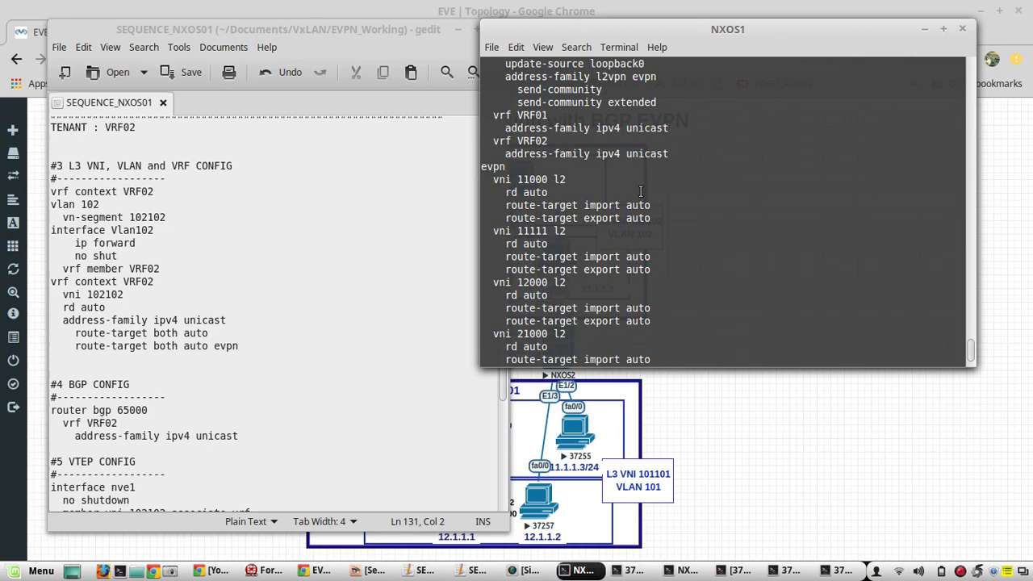
scroll(up, 3)
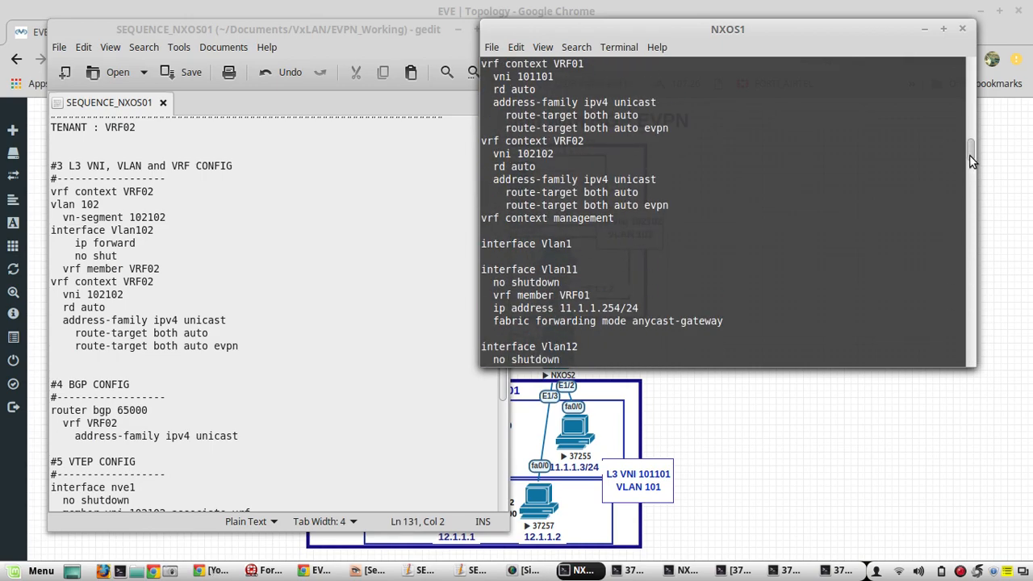
scroll(down, 3)
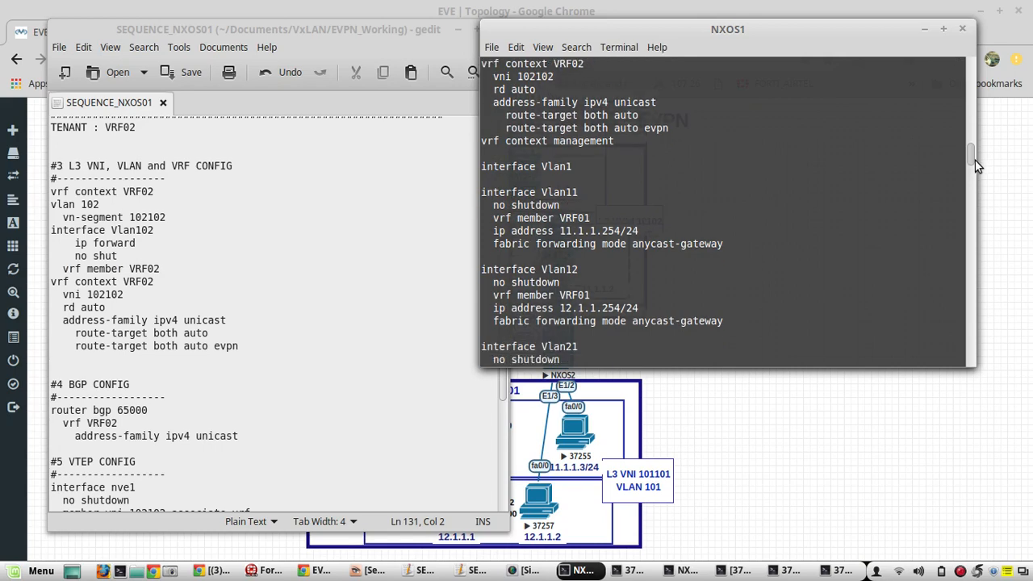
scroll(down, 3)
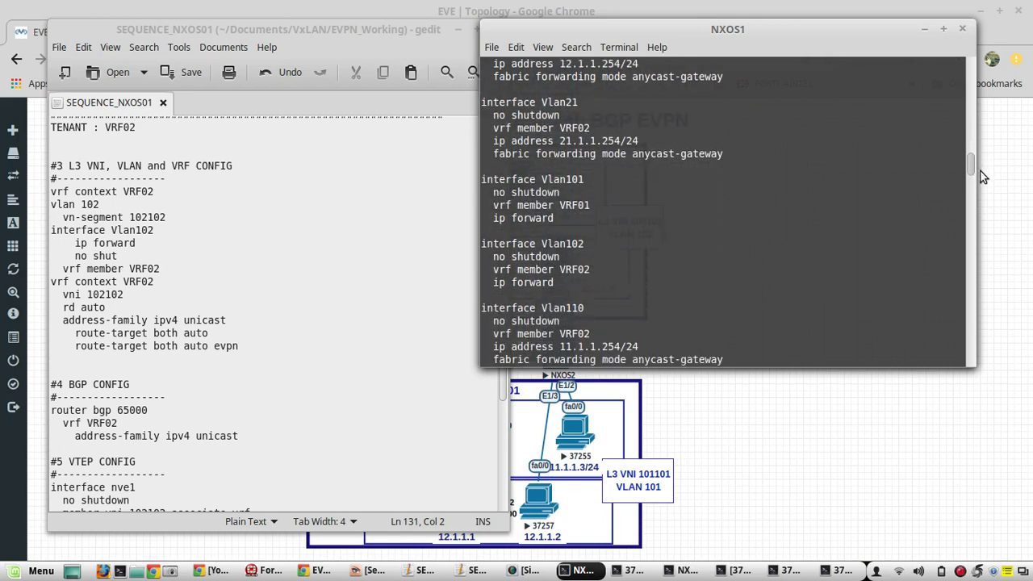
click(464, 370)
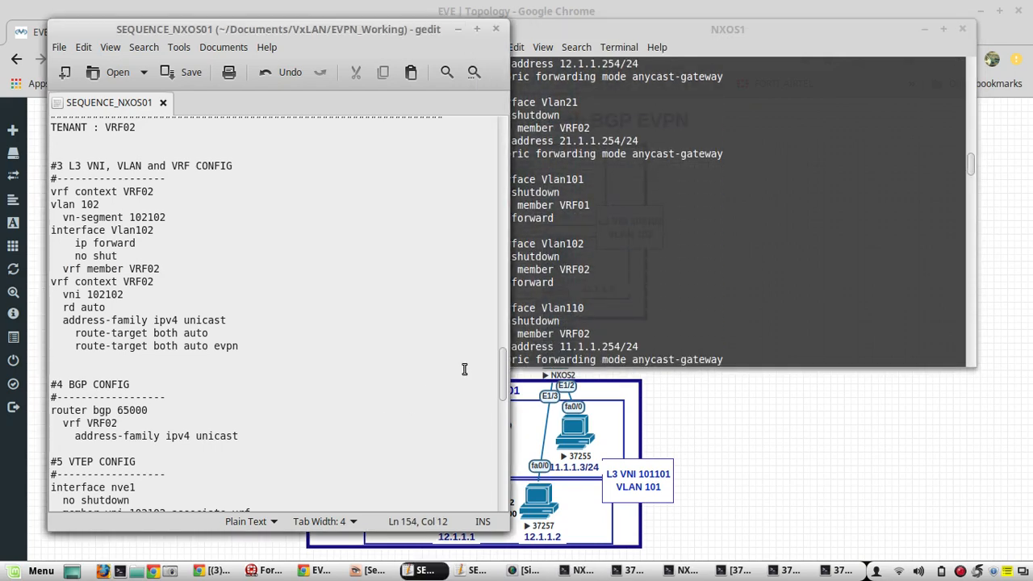
scroll(down, 3)
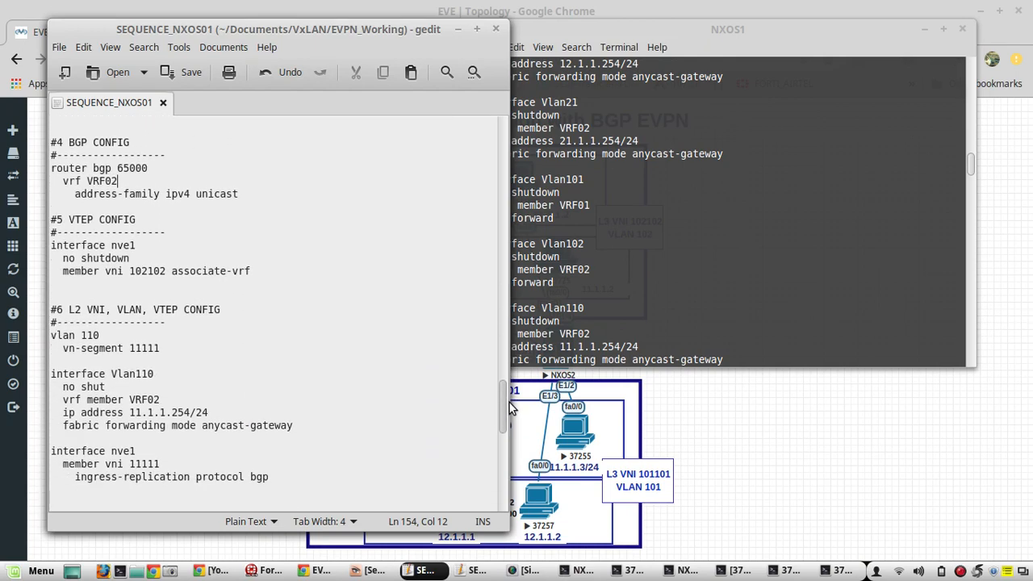
scroll(down, 3)
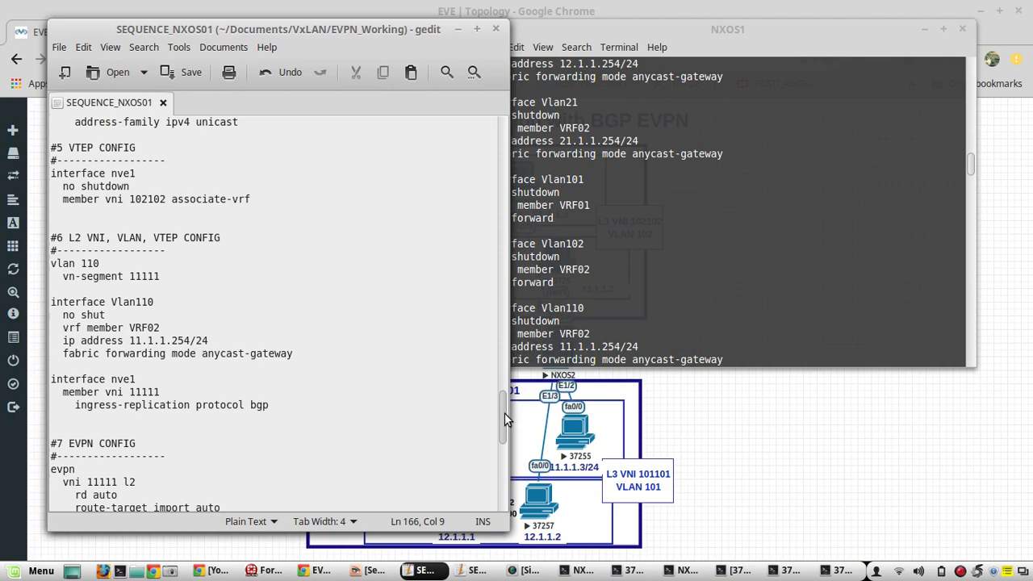
scroll(down, 3)
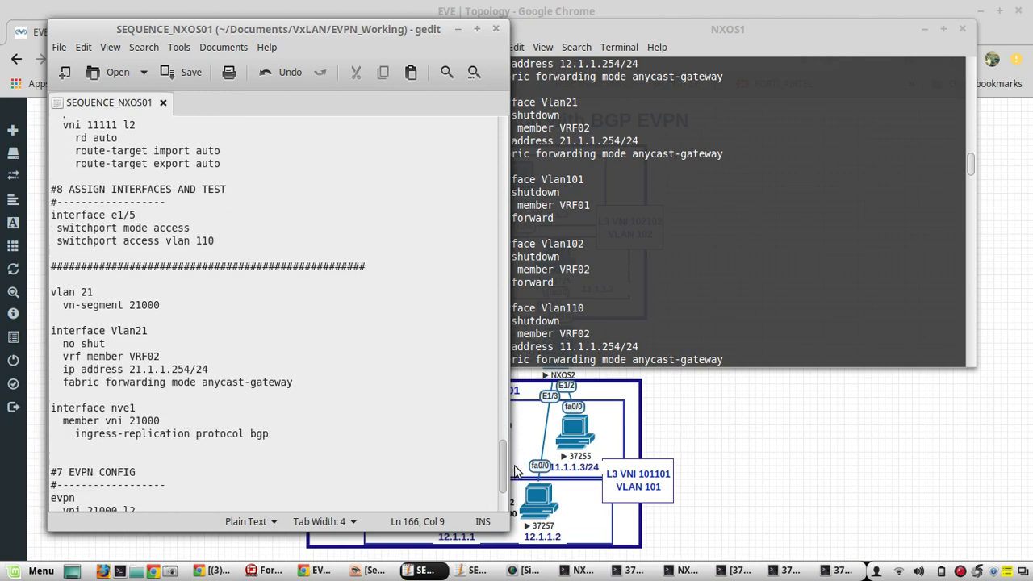
scroll(down, 3)
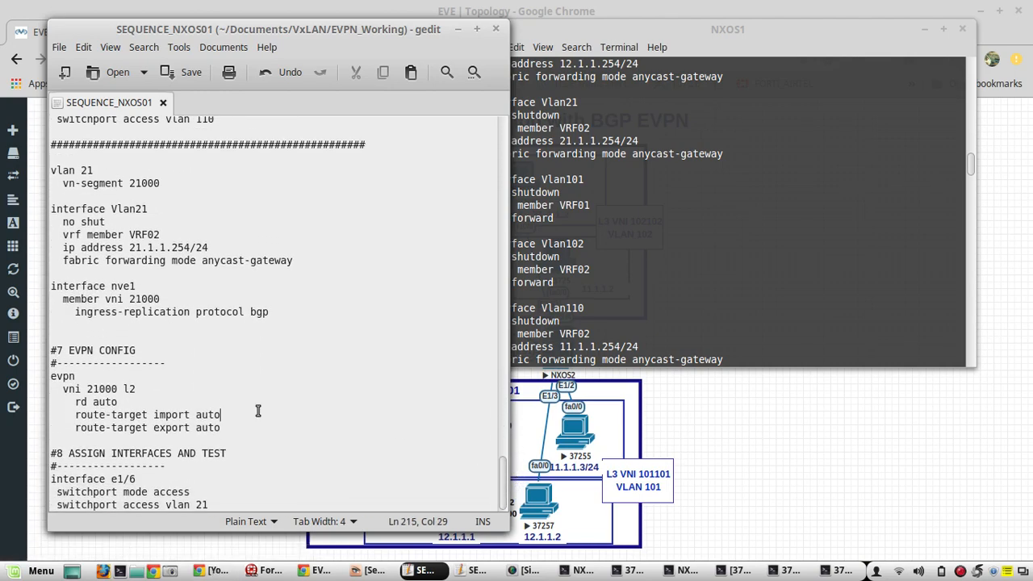
click(726, 29)
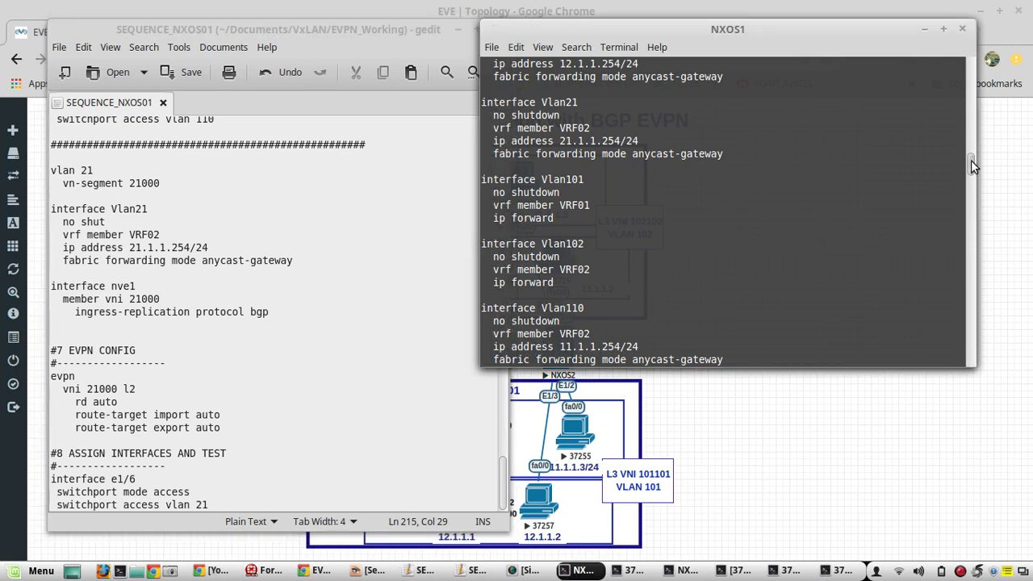
scroll(down, 3)
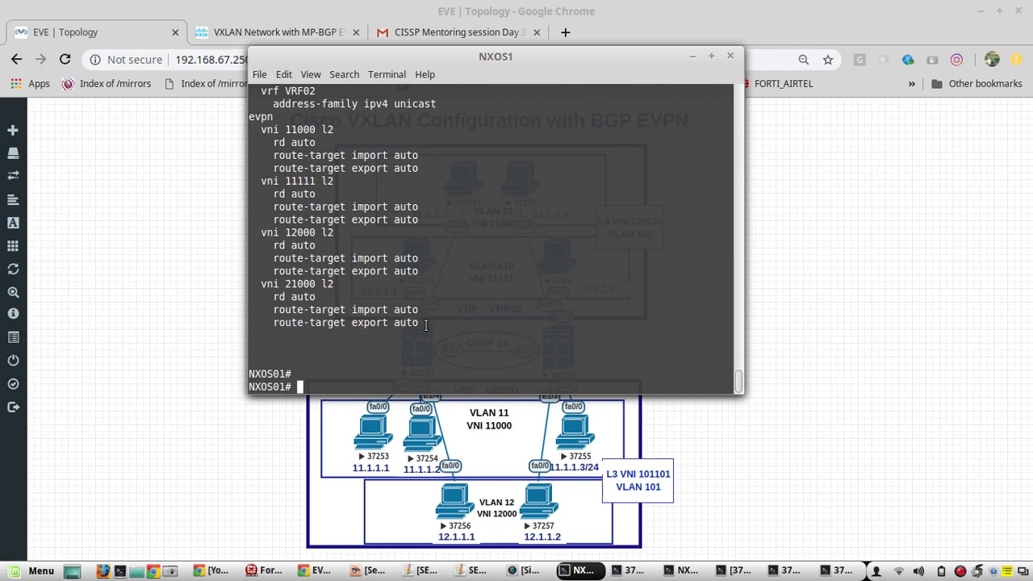
Step: Run 'show nve peers detail' to confirm peer 200.1.1.1 is Up with VNIs learnt
text(show n)
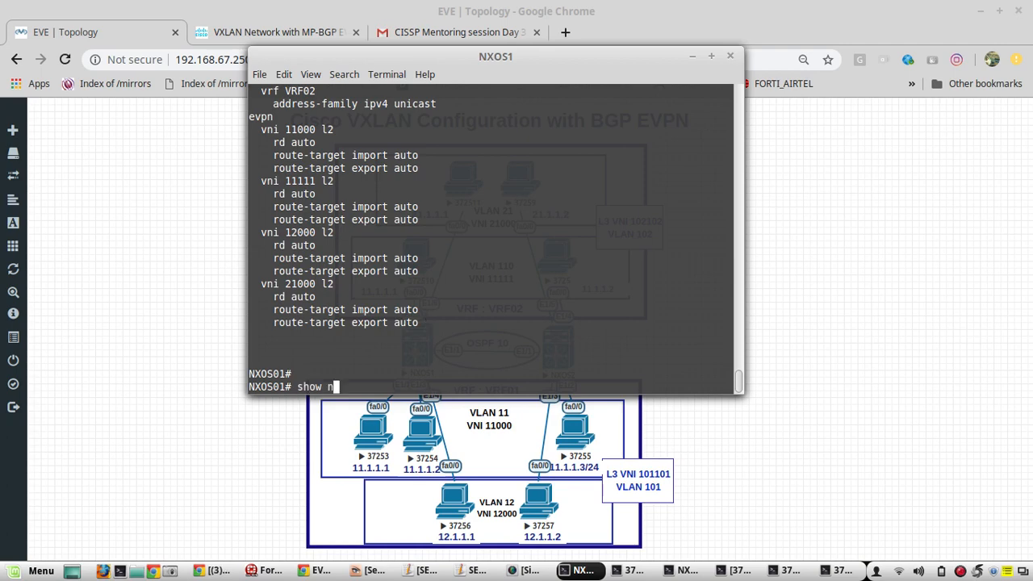
text(ve peers d)
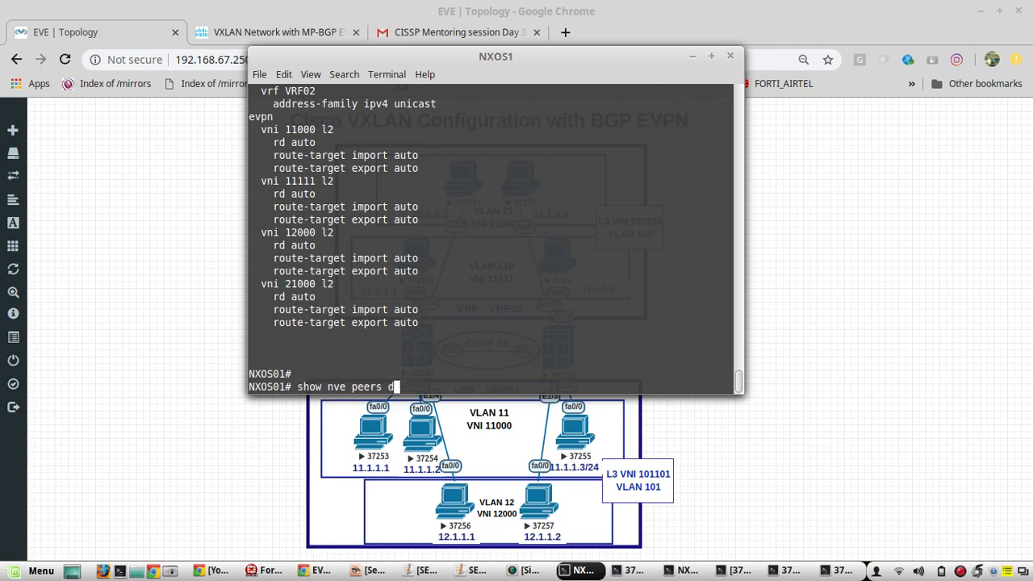
key(Return)
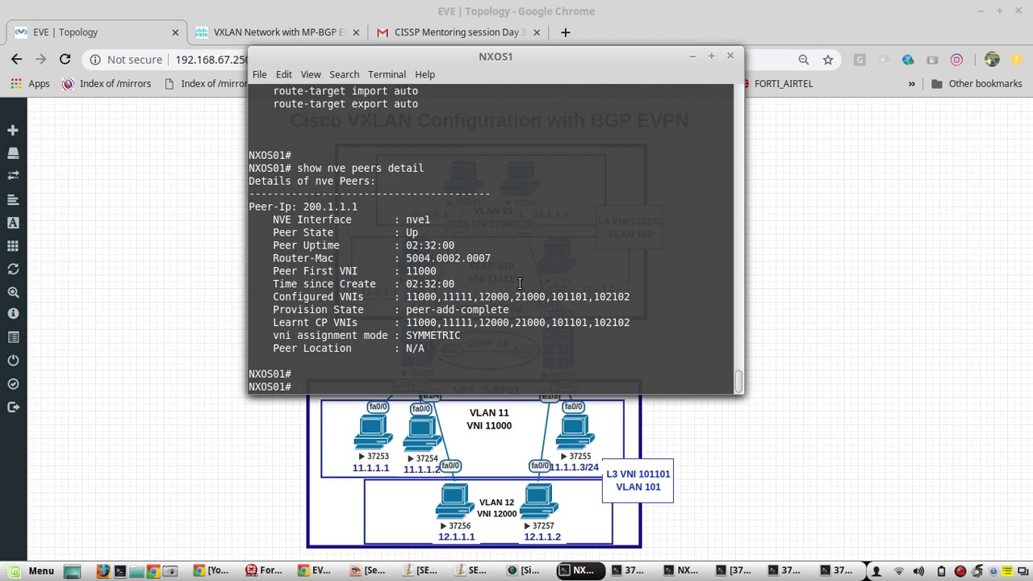
Step: List the EVPN MAC addresses learned on NXOS01 with 'show l2route evpn mac all'
text(show l2)
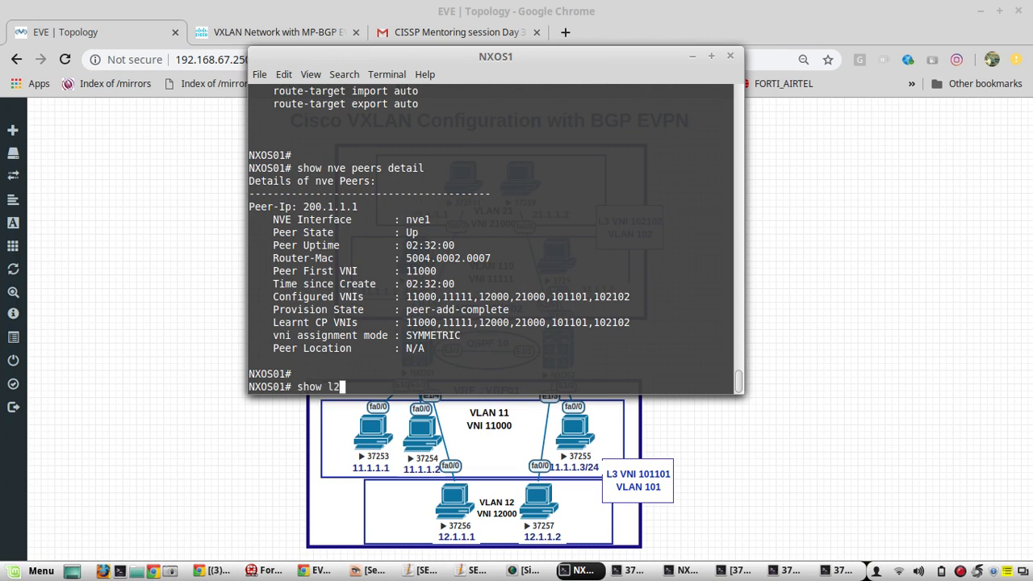
text(route topology)
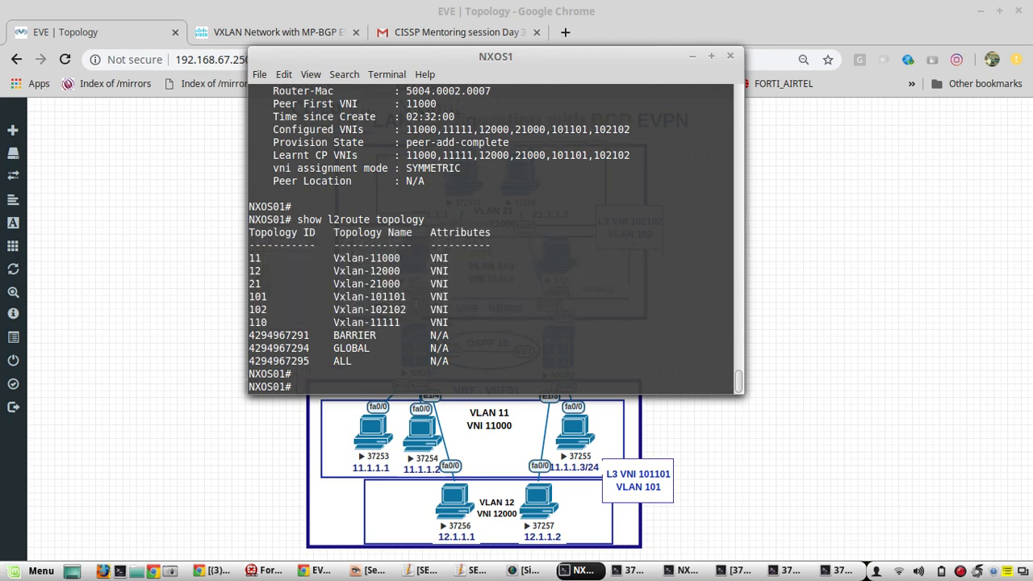
text(show)
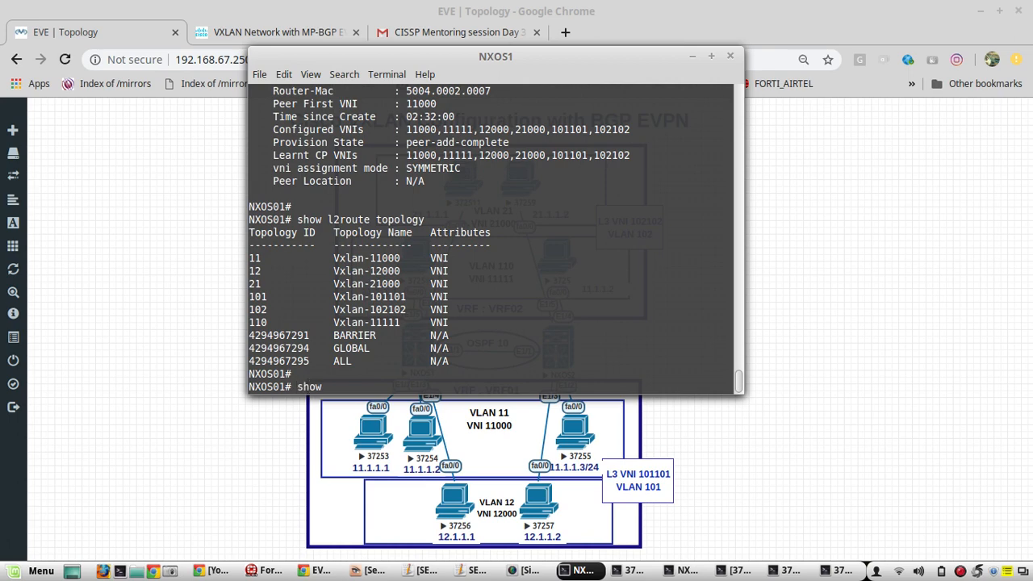
text(l2)
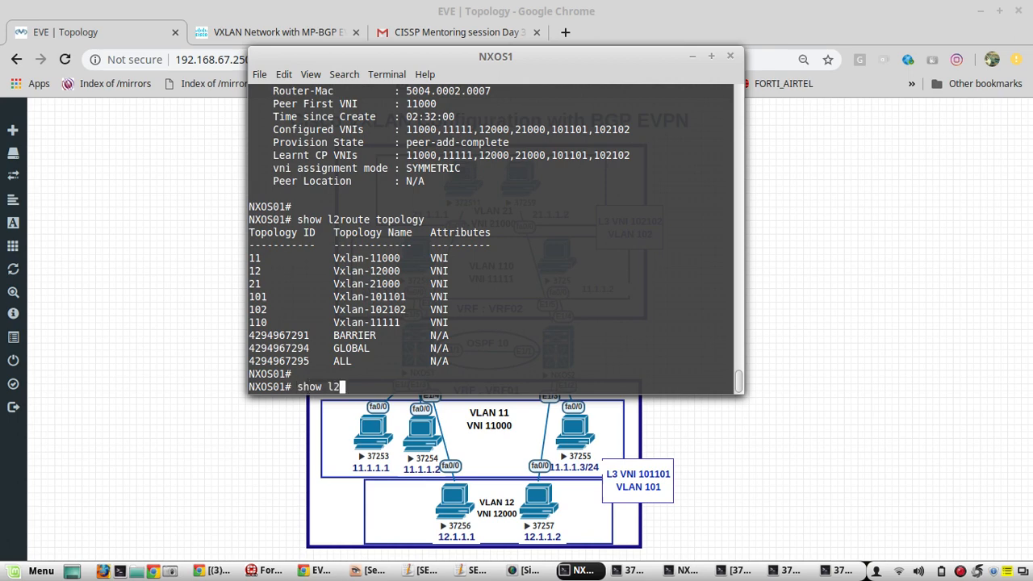
text(route evpn mac)
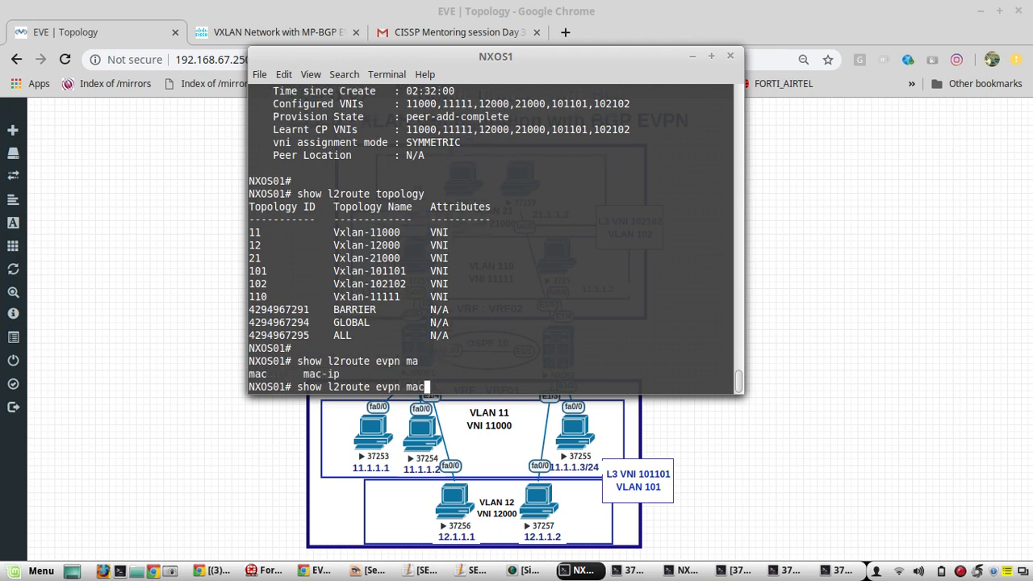
key(Return)
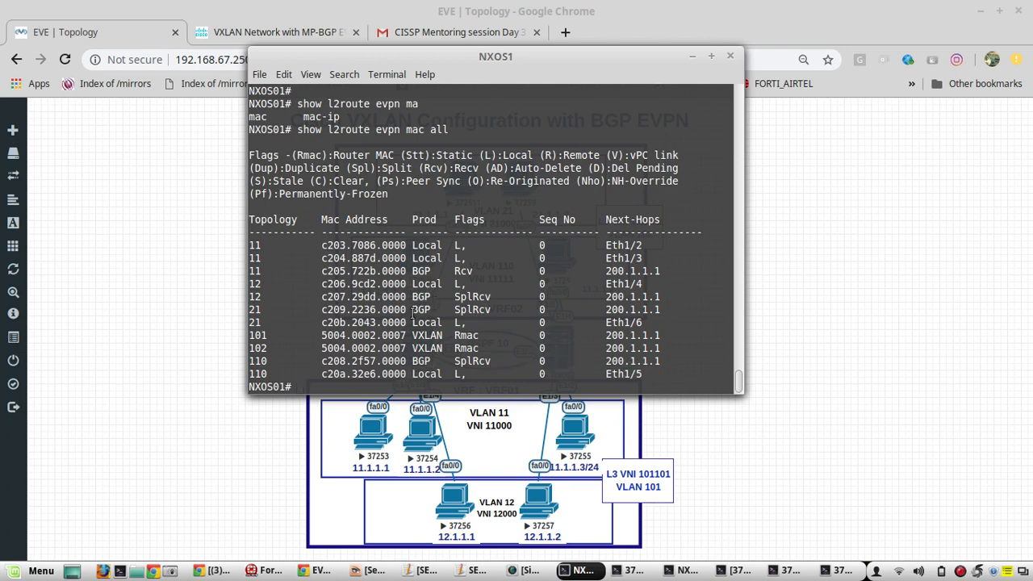
Step: List the EVPN MAC-to-host-IP bindings per topology with the l2route mac-ip query
key(Return)
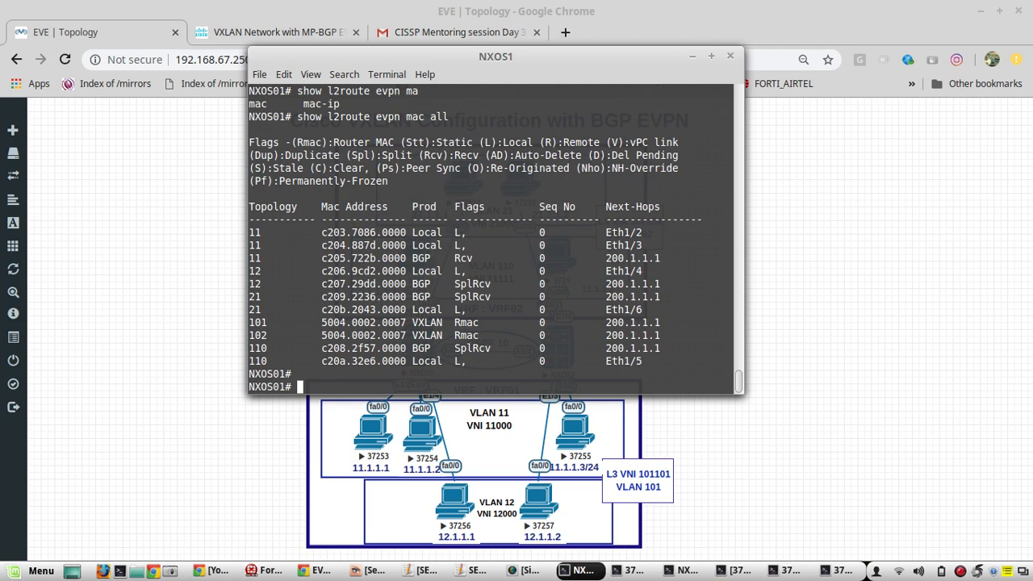
text(show l2route evpn mac all)
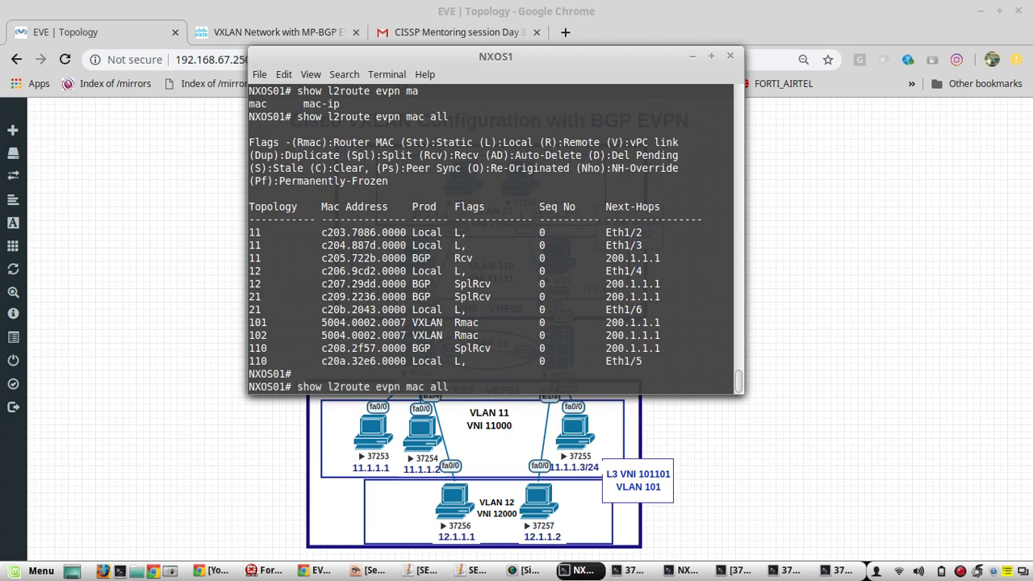
text(-ip)
key(Return)
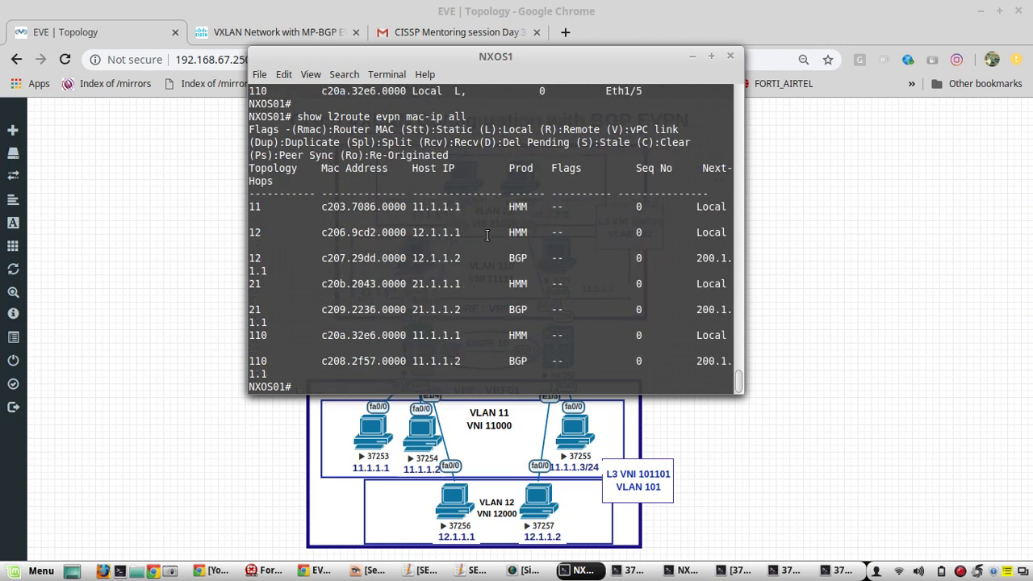
Step: Highlight the BGP-learned host entry and run 'show bgp evi'
double_click(518, 257)
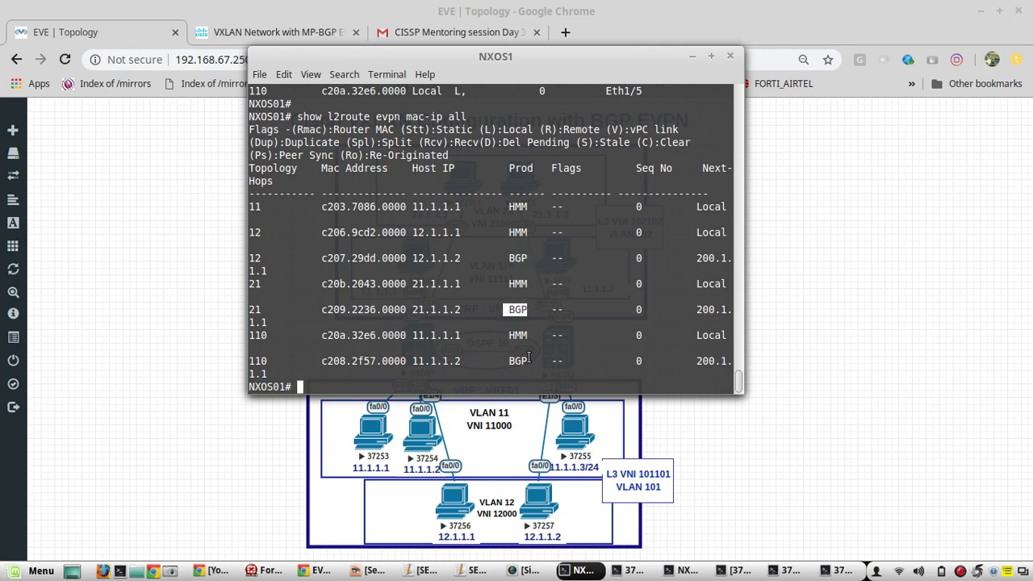
mouse_move(413, 299)
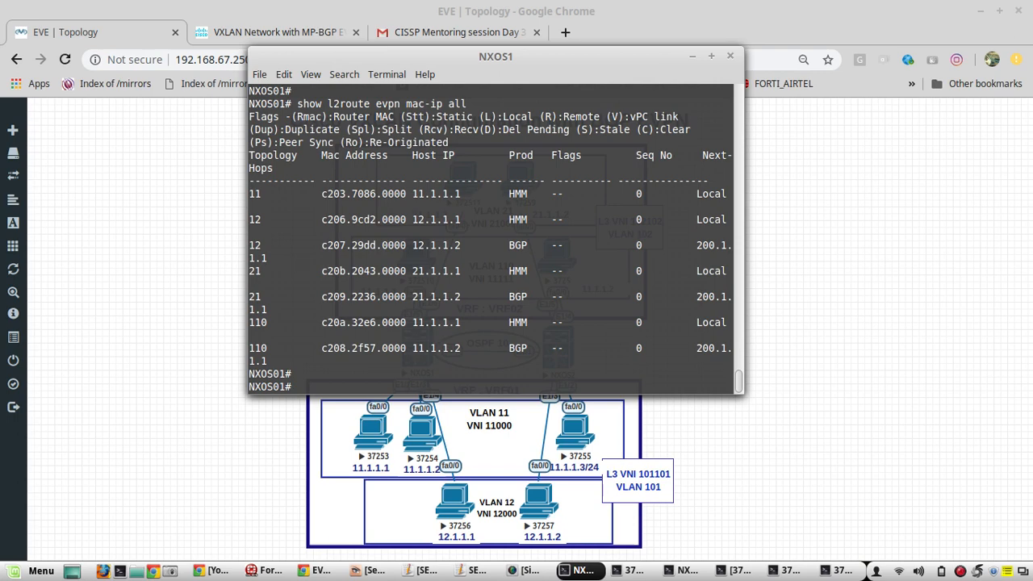
text(show bgp ev)
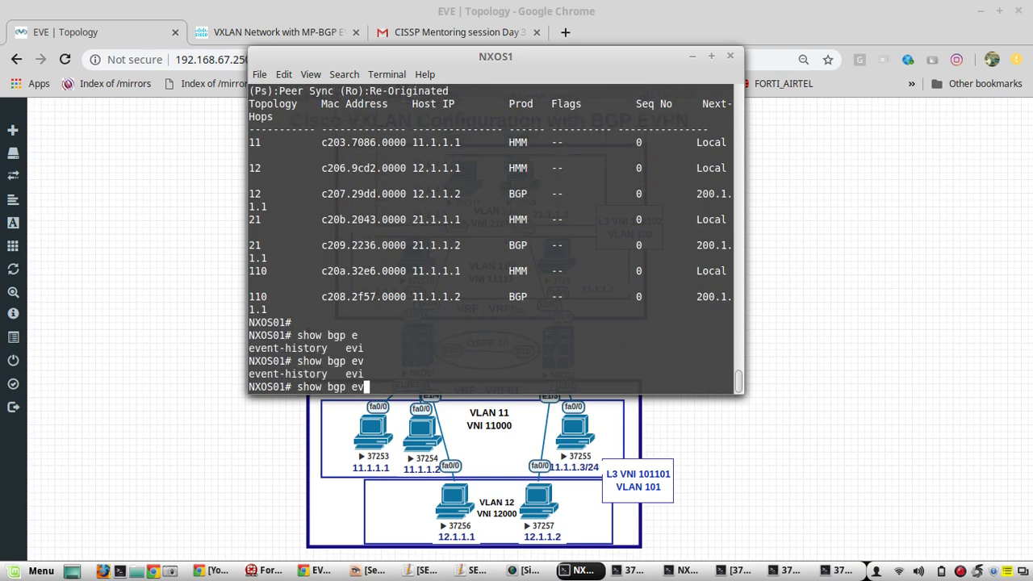
key(Return)
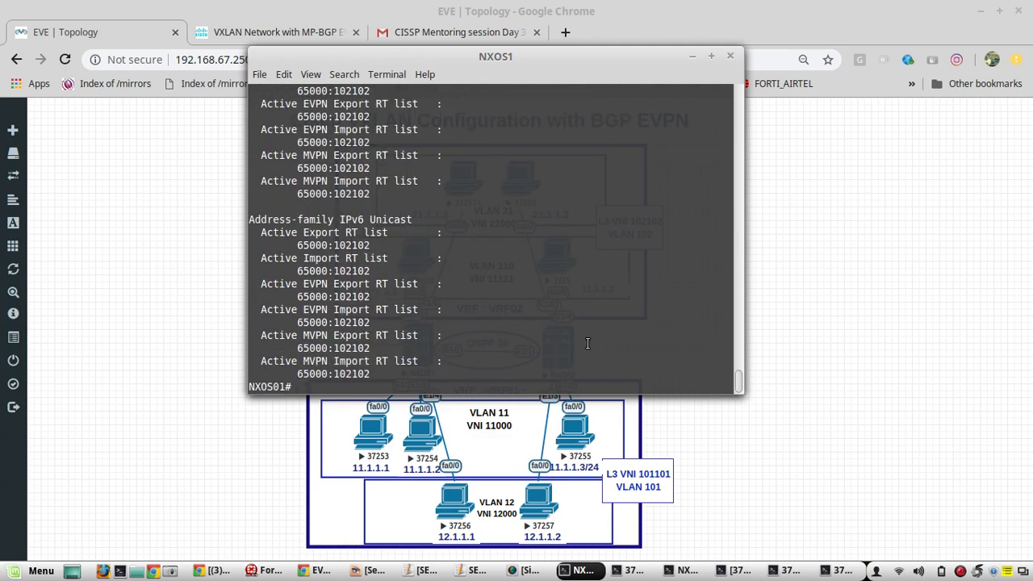
Step: Rerun 'show bgp evi' to show L2VNIs 21000 and 11111 with RDs and route-targets
key(Return)
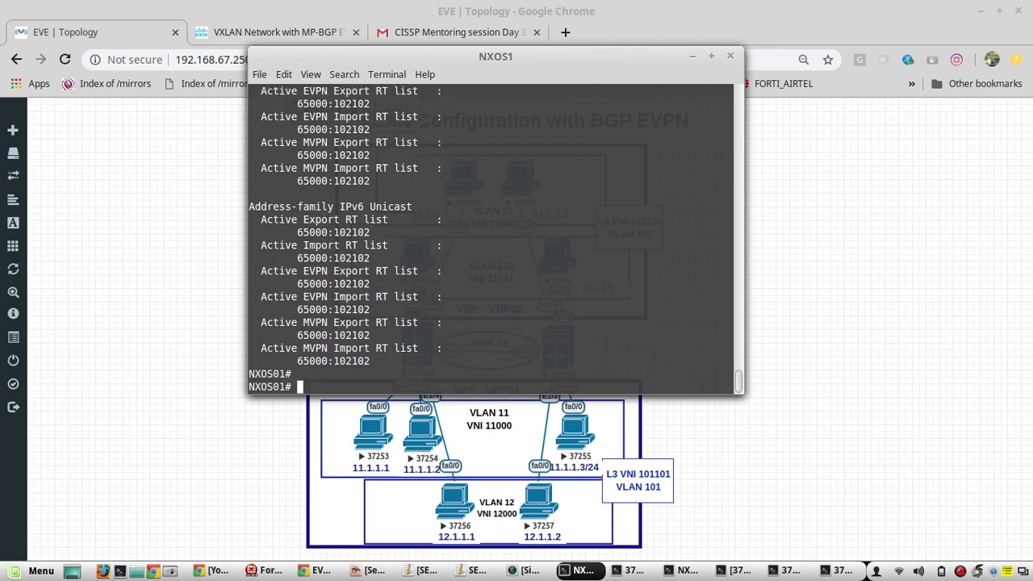
text(show bgp)
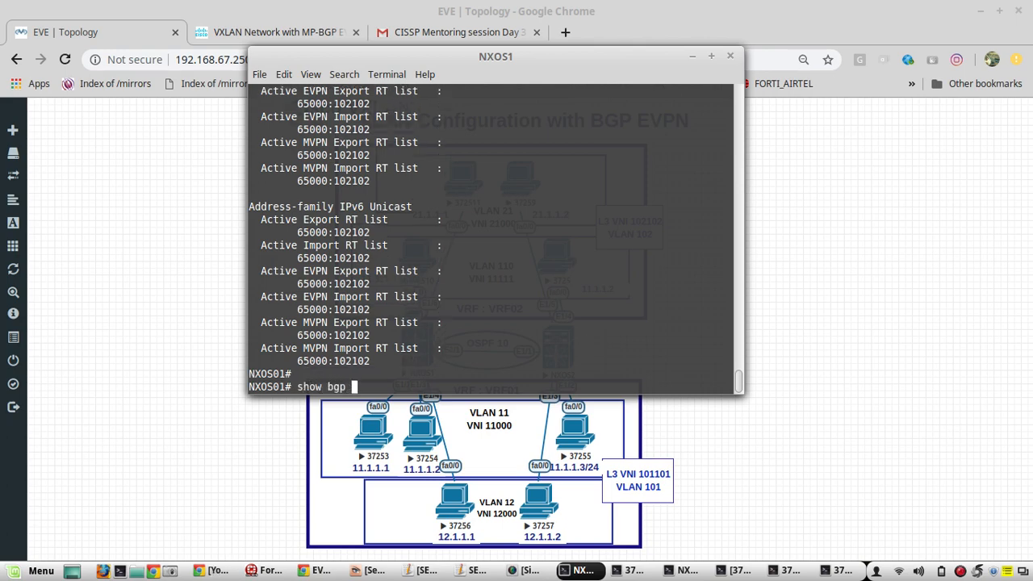
text(evi)
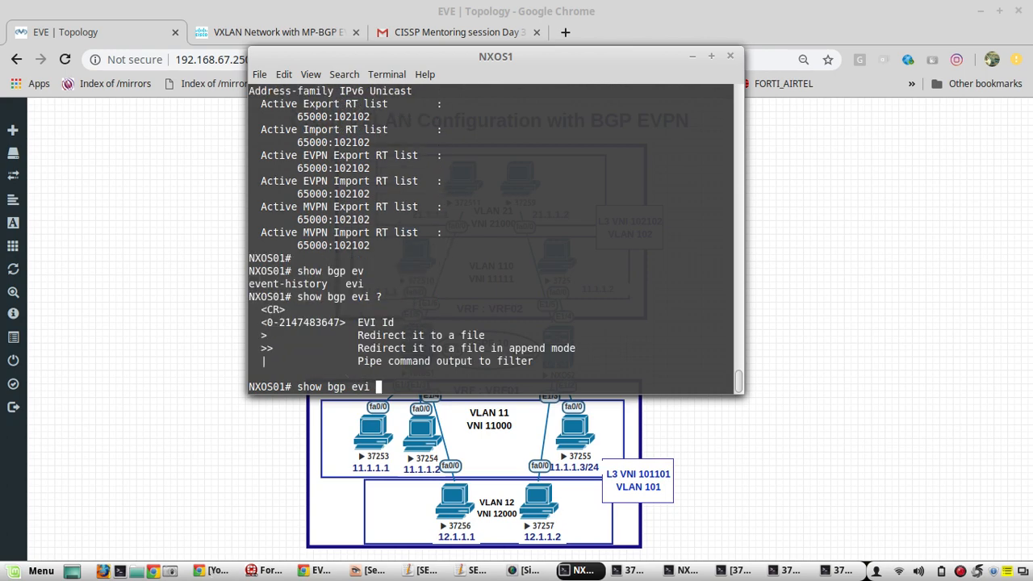
key(Return)
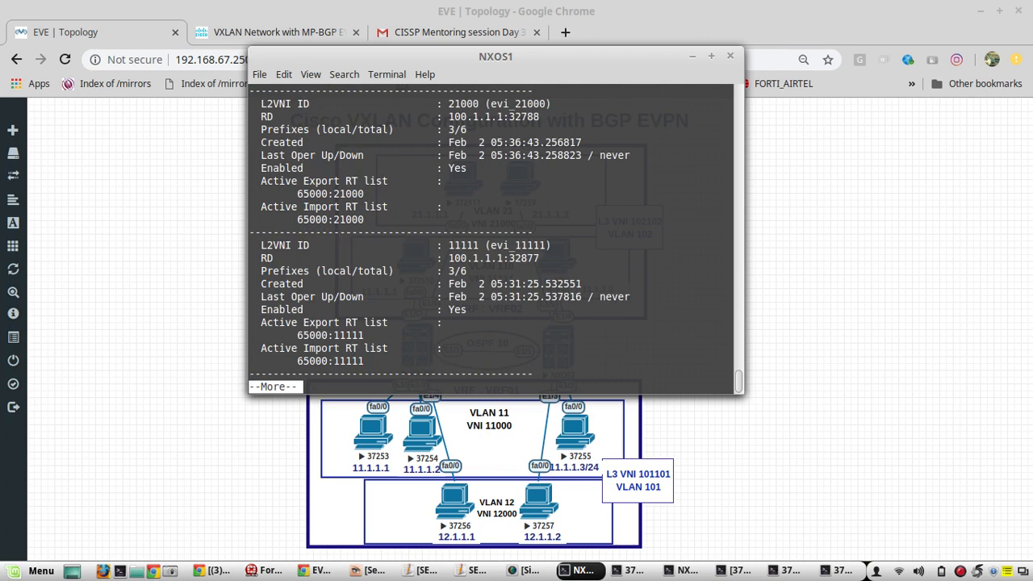
text(show bgp evi)
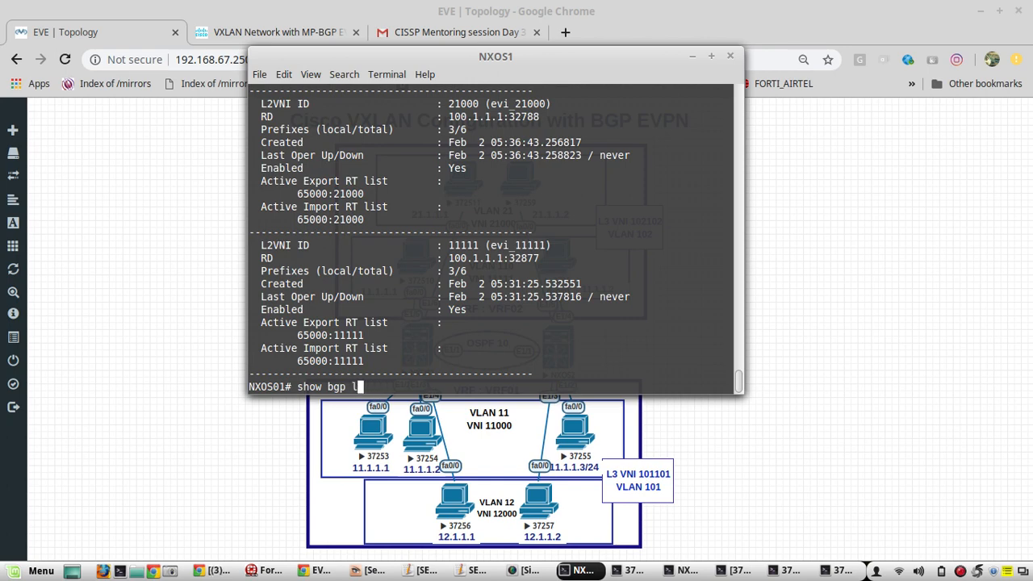
Step: Confirm EVPN BGP neighbour 200.1.1.1 and the NVE peer Up via the summary and nve peers
text(2vpn)
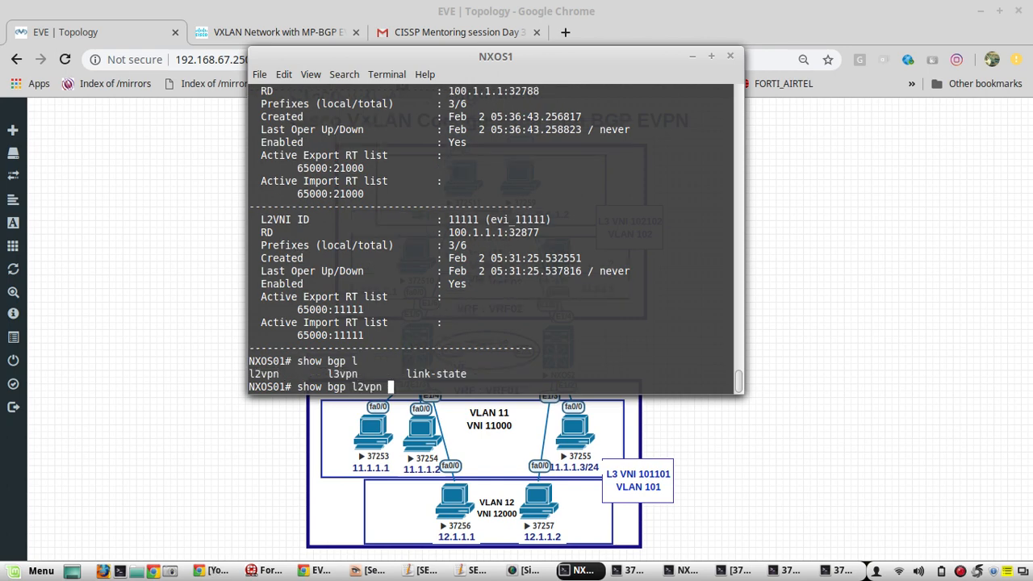
text(e)
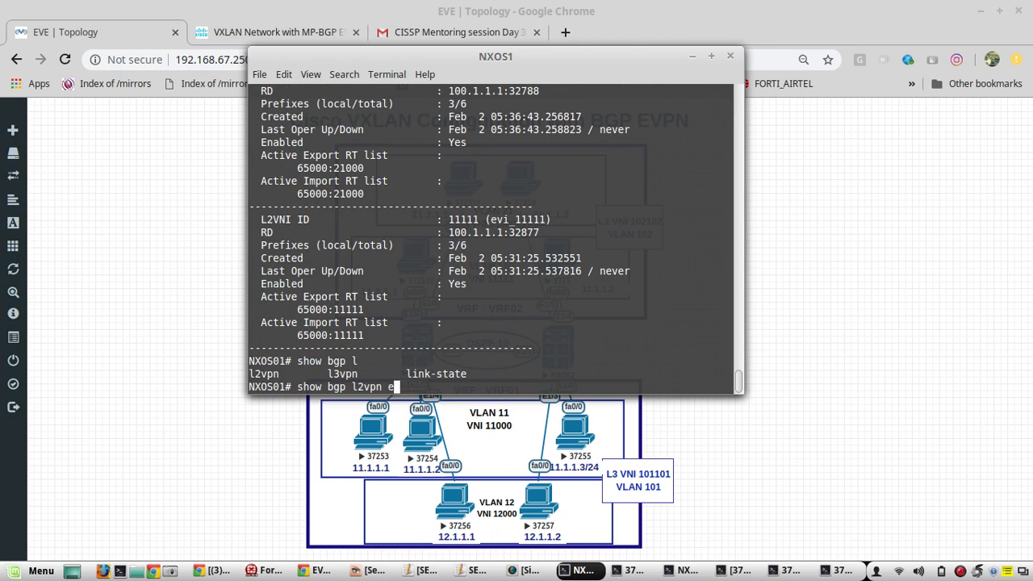
text(vpn summary)
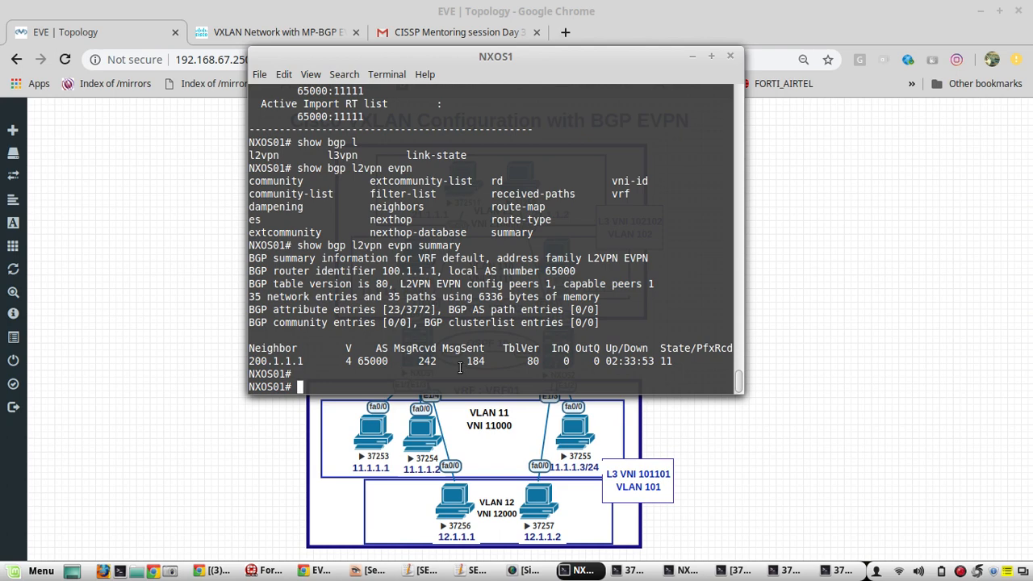
text(show)
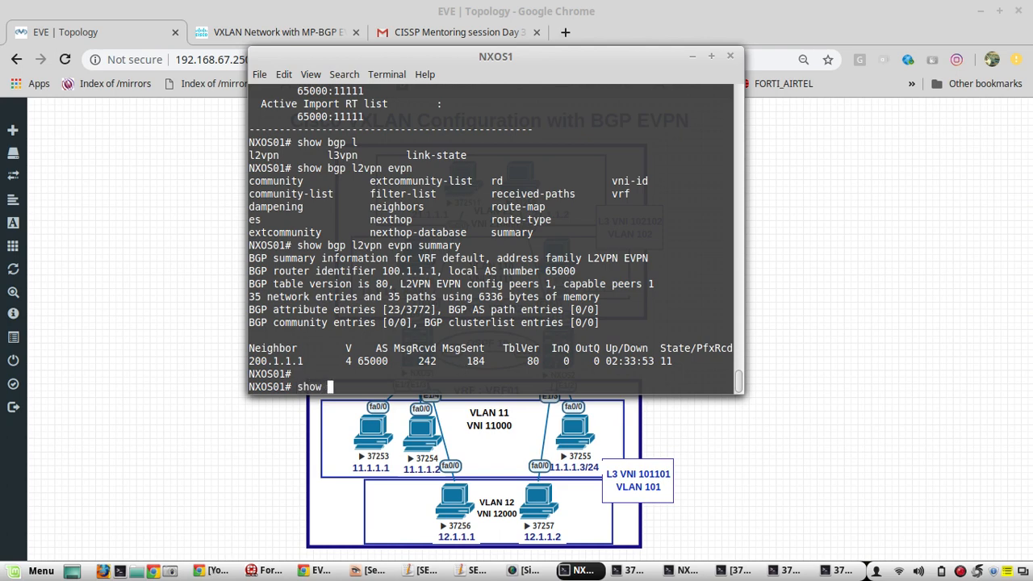
text(nve peer)
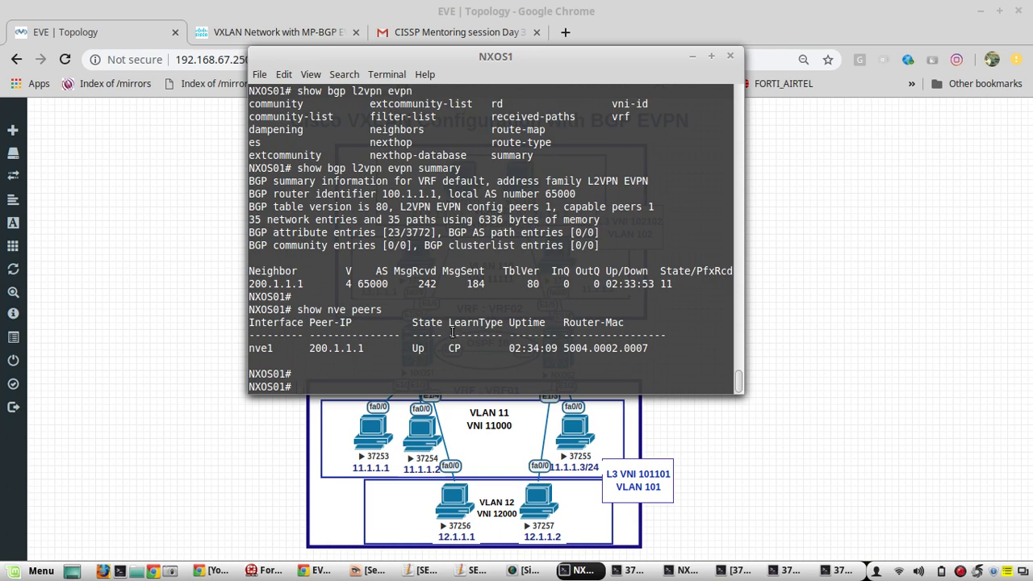
text(show)
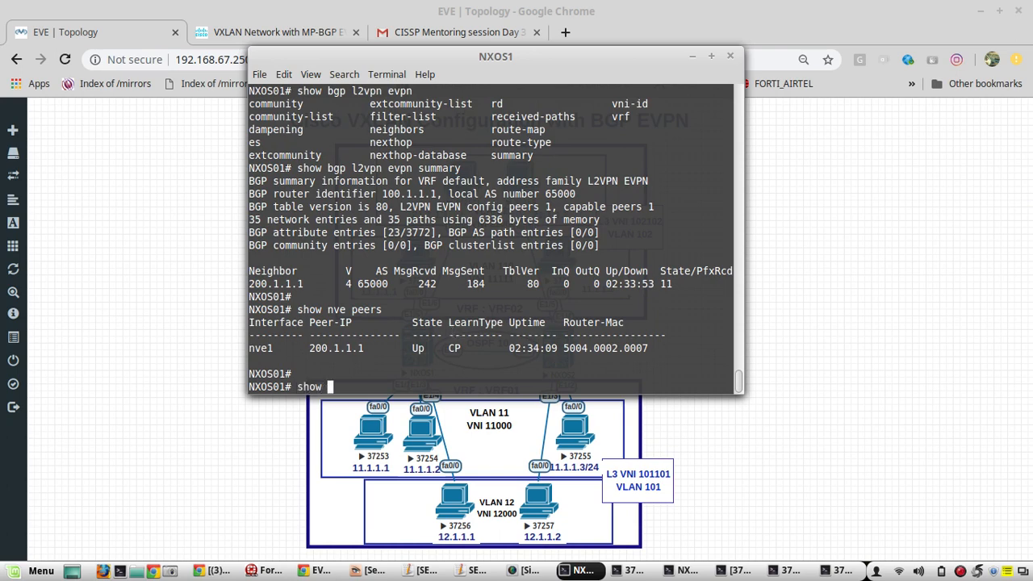
text(nve vni)
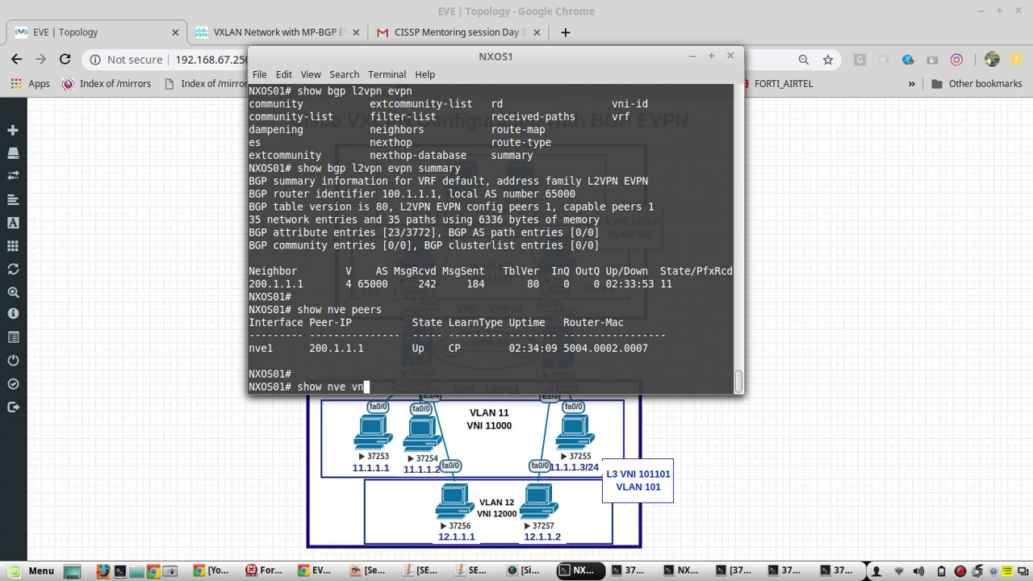
key(Return)
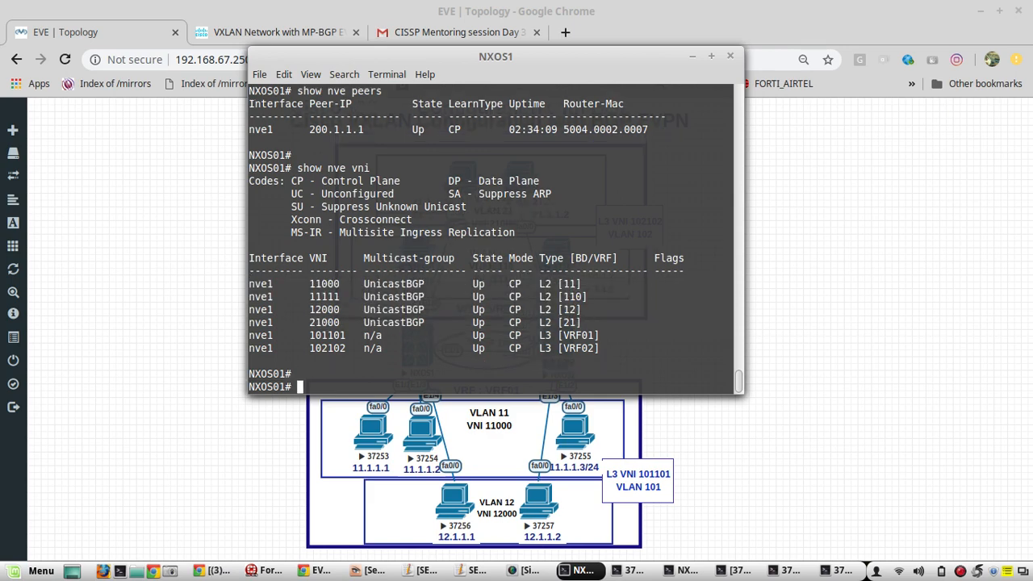
Step: Page through the 'show bgp l2vpn evpn' type-2/type-3 route table, then minimize the console
text(show bgp)
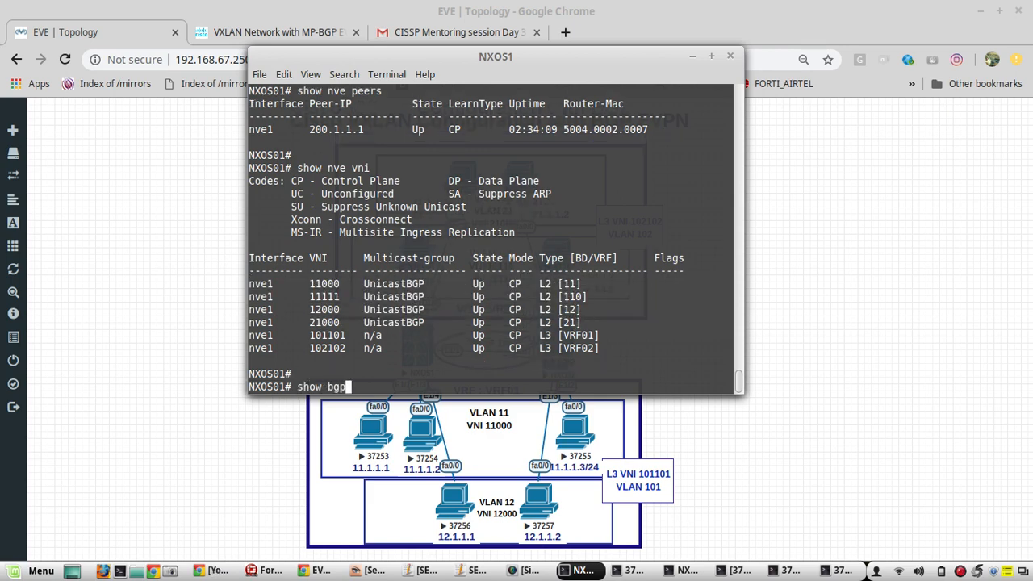
text(l2)
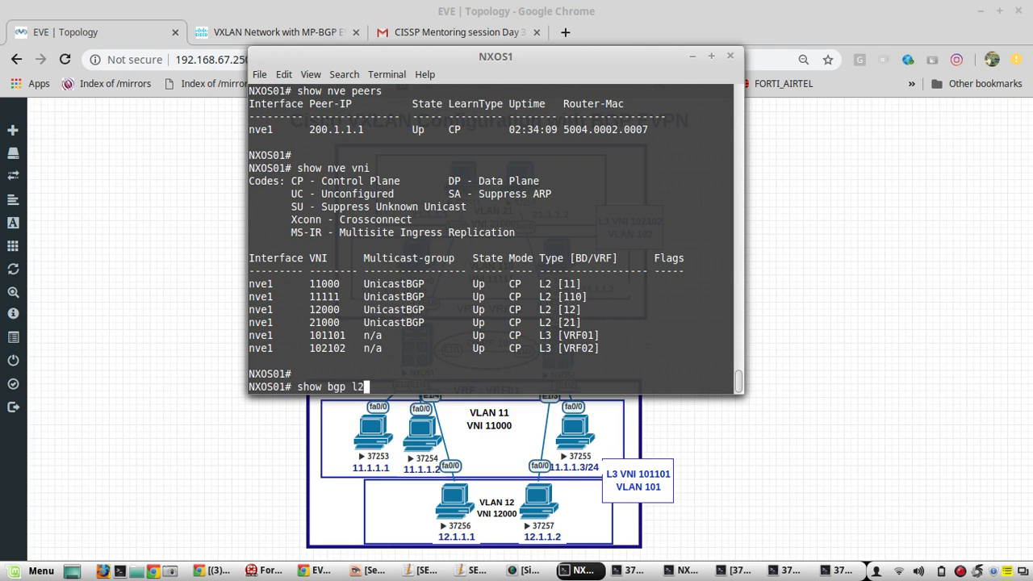
text(vpn)
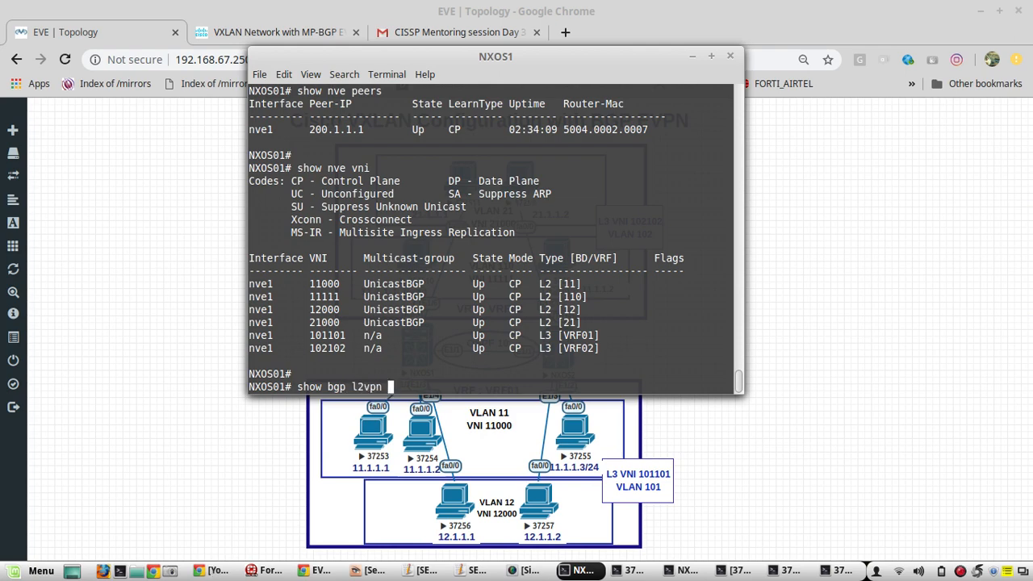
key(Return)
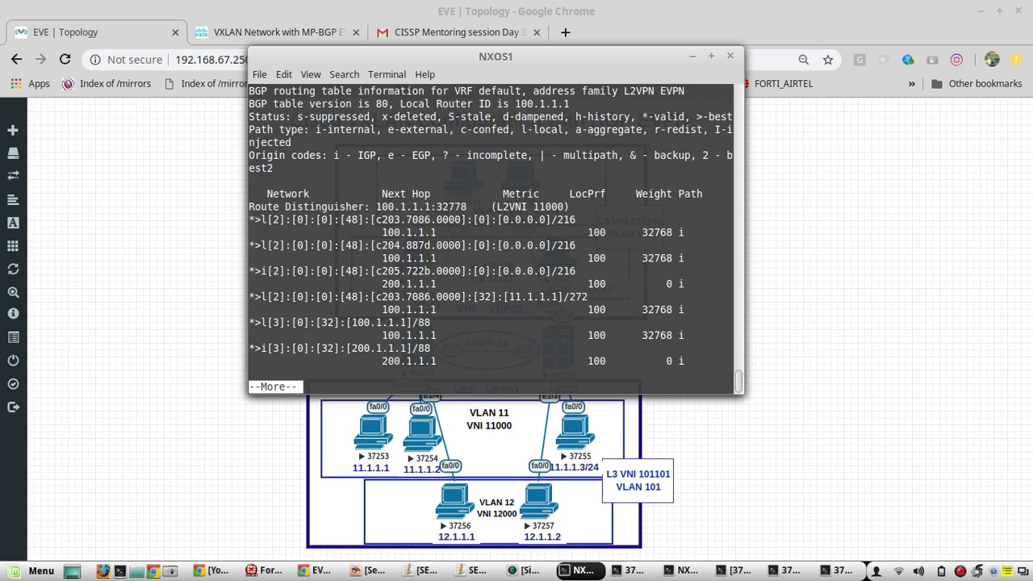
key(space)
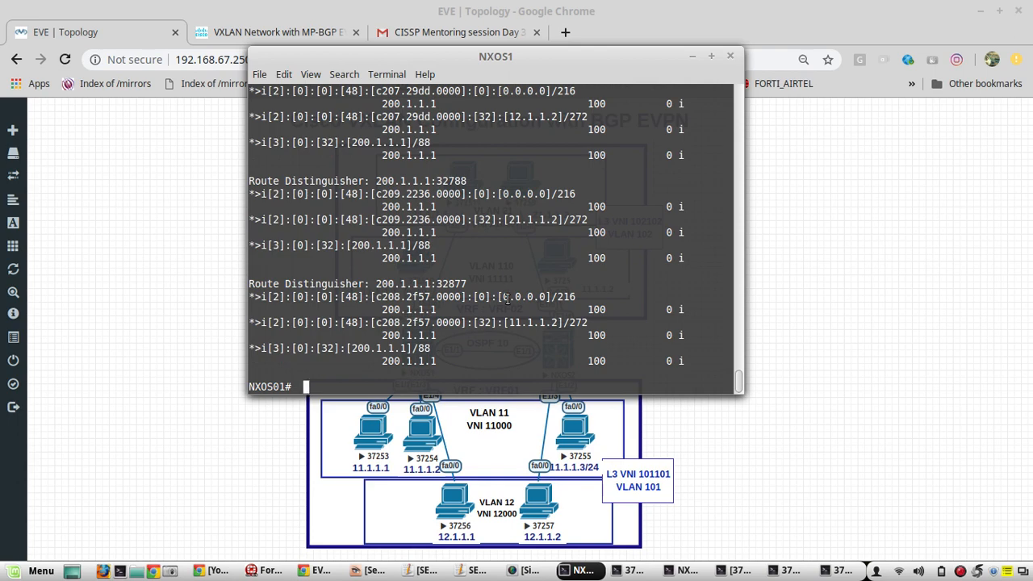
key(Return)
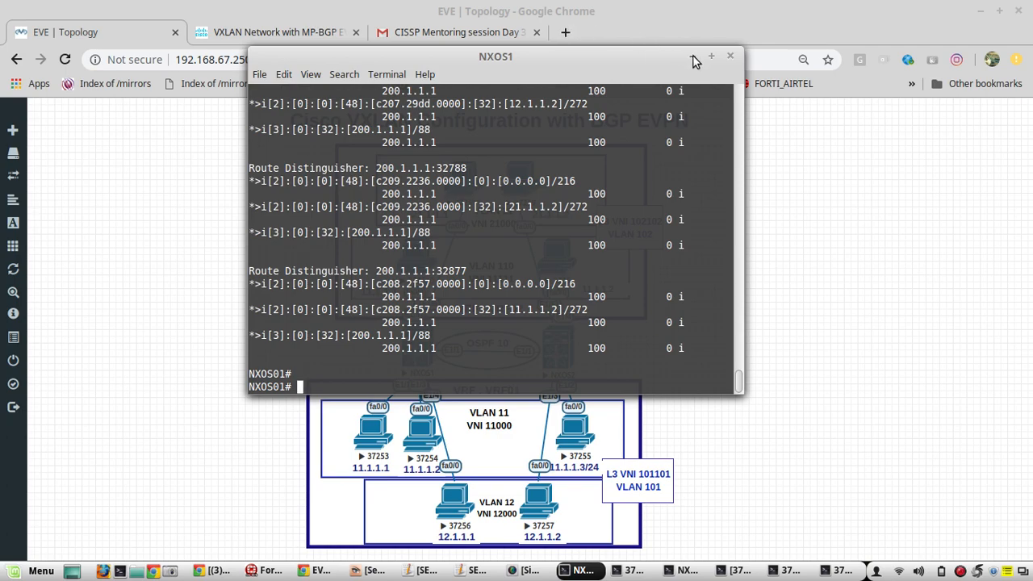
click(711, 56)
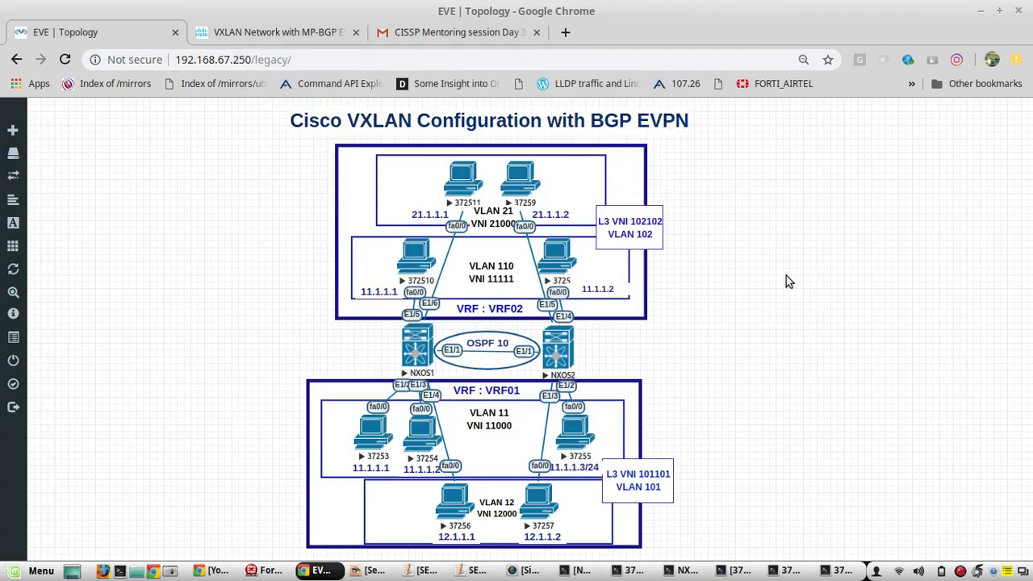